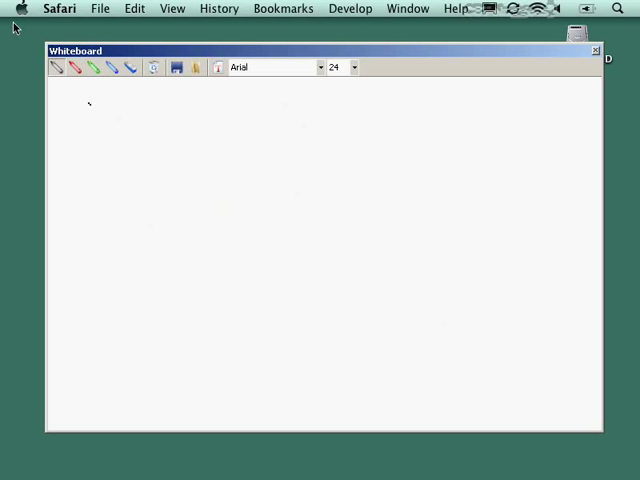
# - Handwrite 'T = TARGET DISK MODE' across the top of the whiteboard
pyautogui.moveTo(92, 95); pyautogui.dragTo(108, 135)
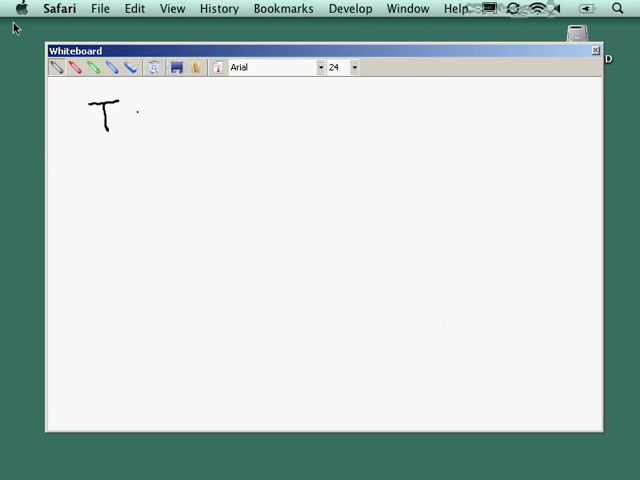
pyautogui.moveTo(135, 115); pyautogui.dragTo(200, 115)
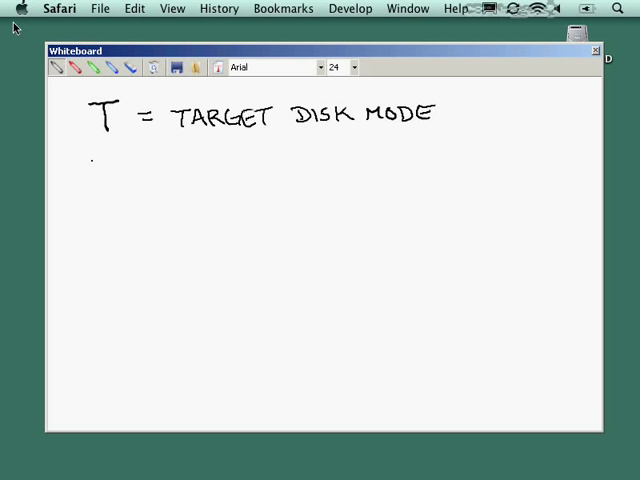
# - Handwrite 'FireWire 400/800' beneath the heading
pyautogui.moveTo(92, 165); pyautogui.dragTo(155, 172)
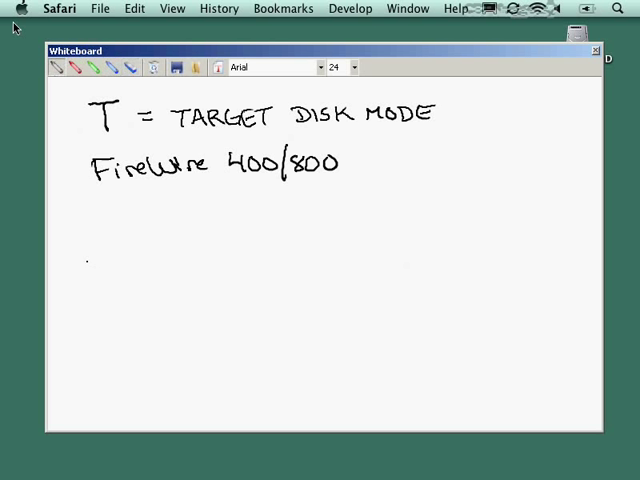
# - Draw a desktop monitor and laptop joined by a cable, with arrows marking each
pyautogui.moveTo(95, 245); pyautogui.dragTo(205, 310)
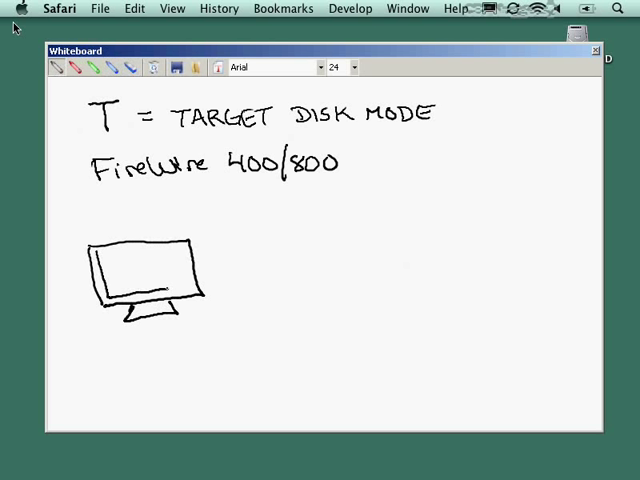
pyautogui.click(133, 261)
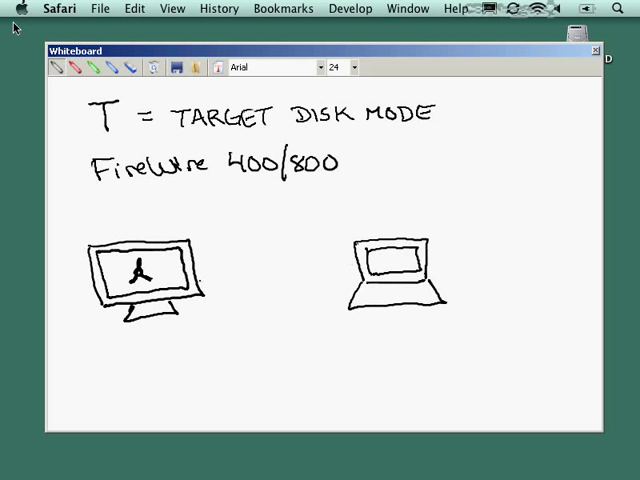
pyautogui.moveTo(200, 281); pyautogui.dragTo(282, 273)
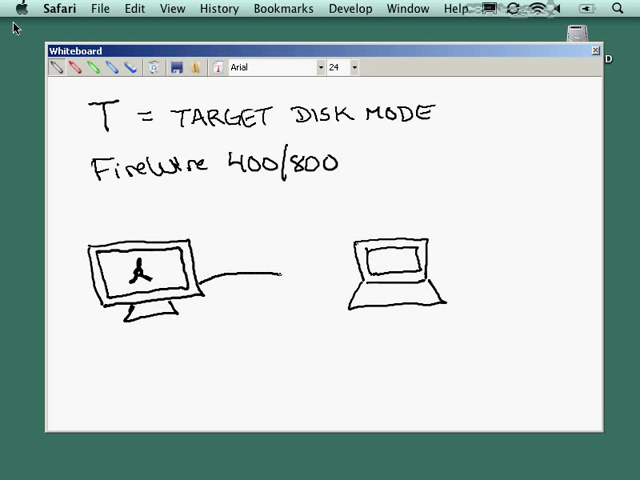
pyautogui.moveTo(281, 274); pyautogui.dragTo(351, 288)
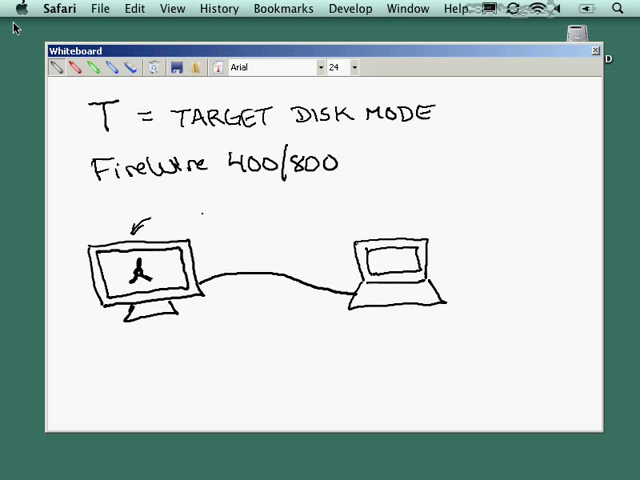
pyautogui.click(408, 256)
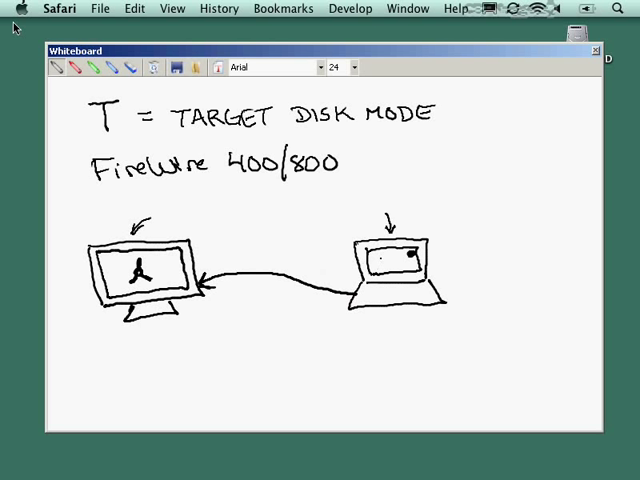
# - Erase the laptop screen and the arrows from the sketch
pyautogui.click(381, 259)
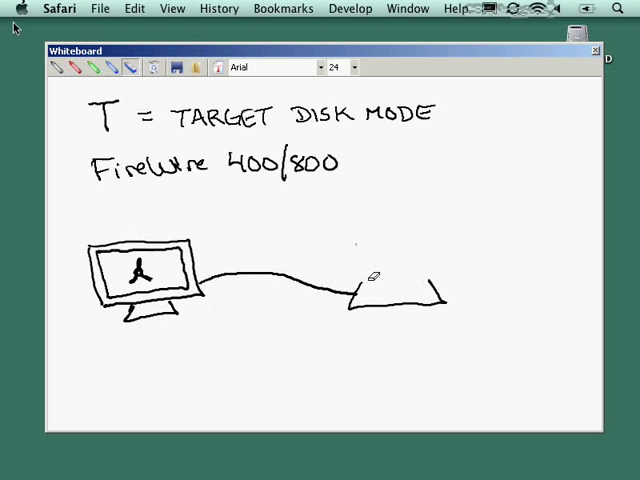
# - Draw a second monitor at the cable's end and label the computers 'G5' and 'intel'
pyautogui.click(75, 67)
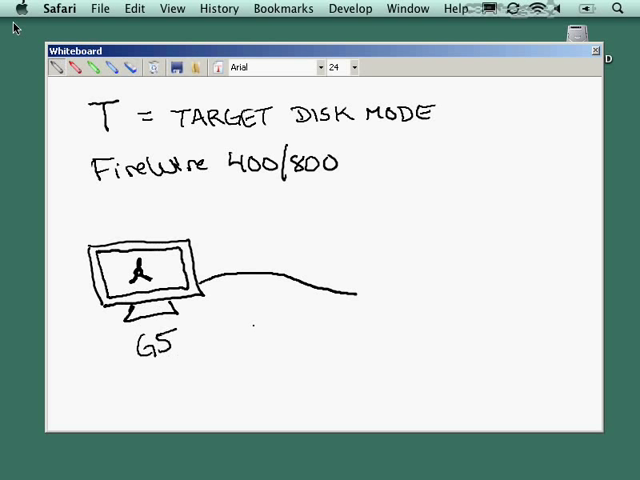
pyautogui.moveTo(358, 240); pyautogui.dragTo(362, 300)
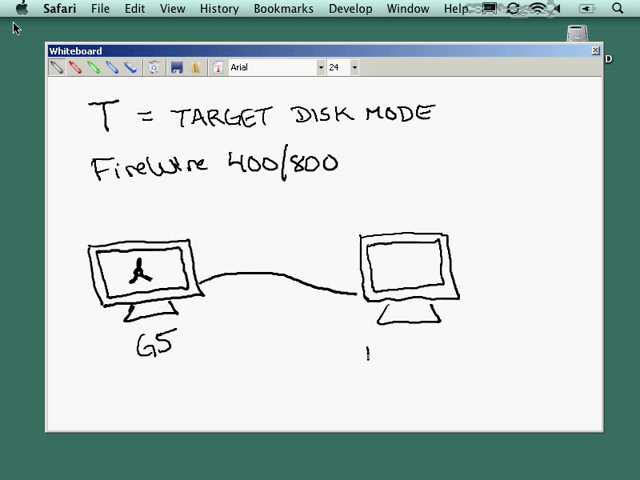
pyautogui.write('intel')
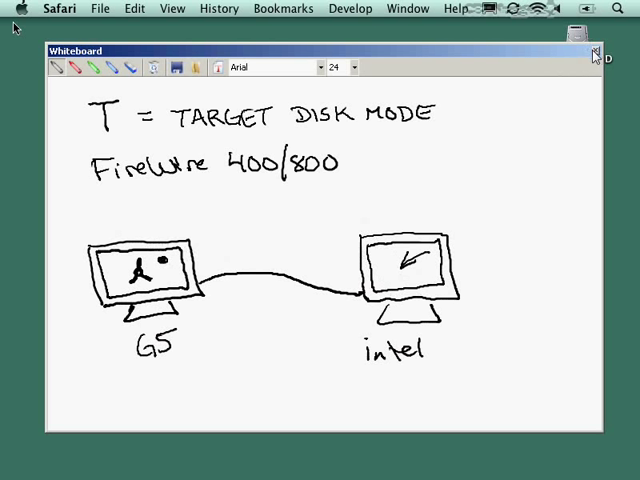
pyautogui.moveTo(576, 71)
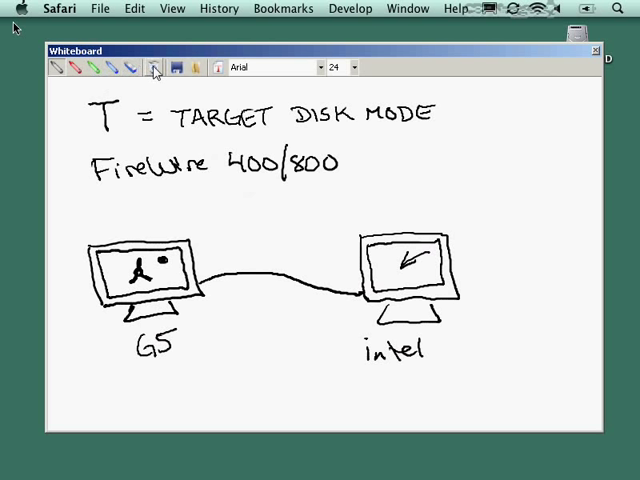
# - Clear the board for 'FireWire Only' crossed out beside circled 'USB', then close Whiteboard
pyautogui.click(155, 67)
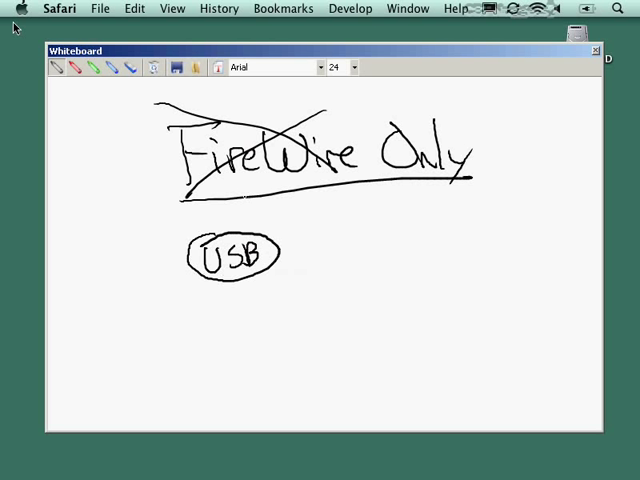
pyautogui.click(596, 50)
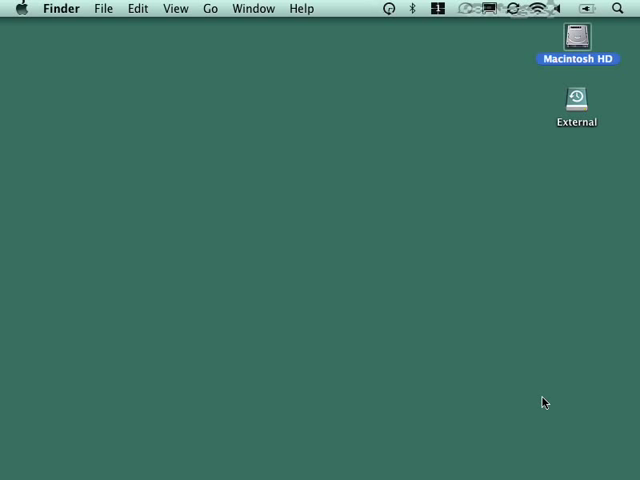
pyautogui.moveTo(470, 475)
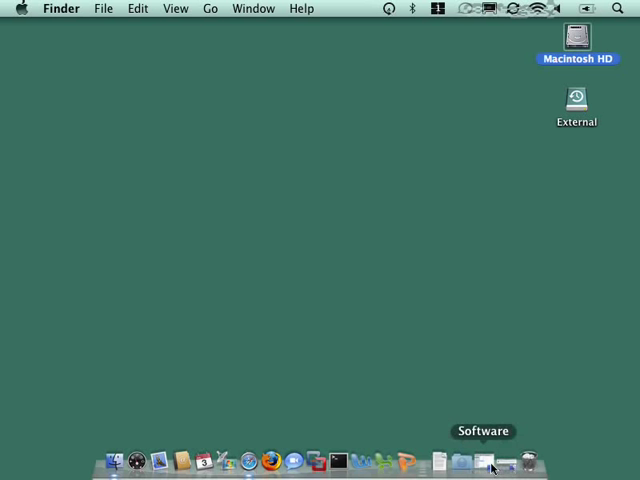
# - Open the Software folder from the Dock to find the Backup for Mac OS X item
pyautogui.click(489, 461)
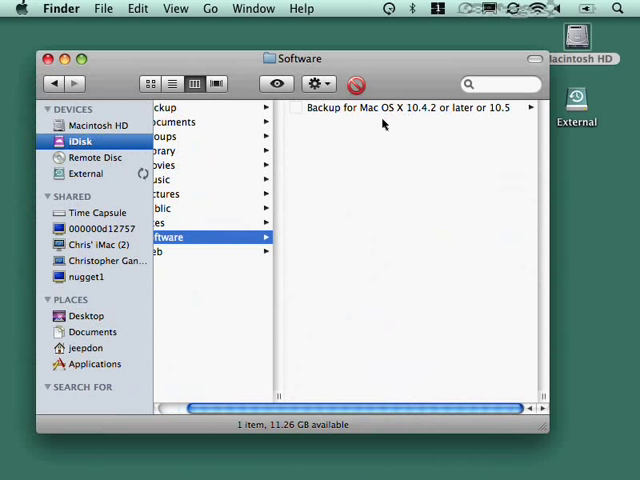
pyautogui.moveTo(460, 121)
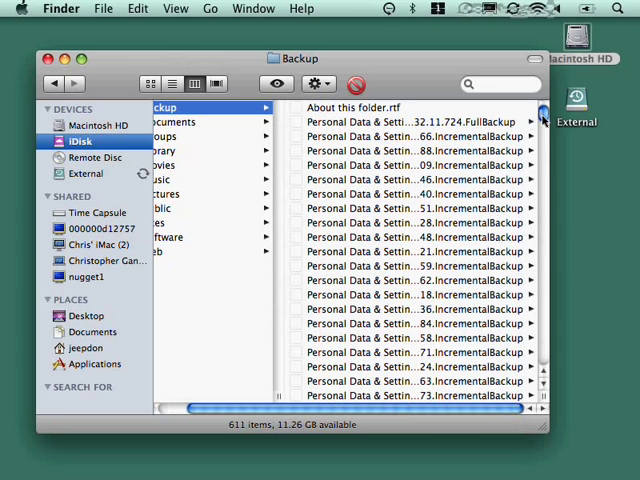
pyautogui.scroll(-3)
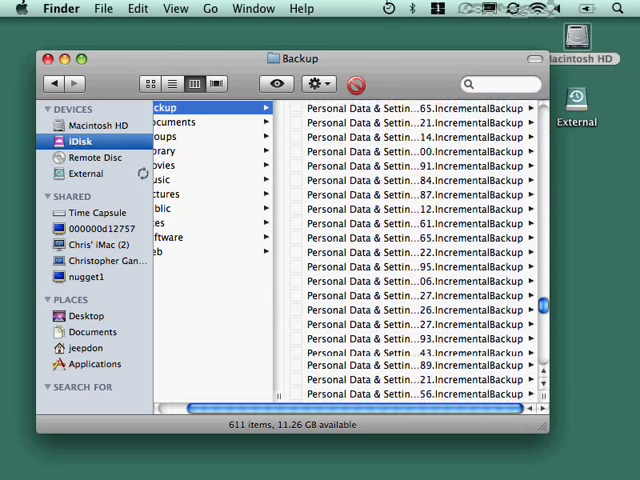
pyautogui.scroll(-3)
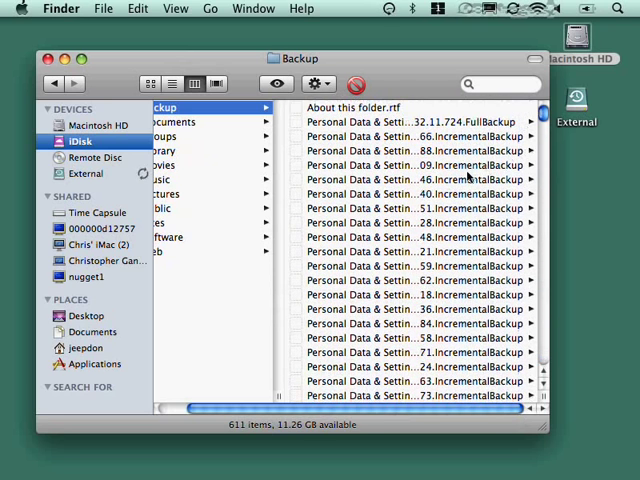
pyautogui.moveTo(284, 237)
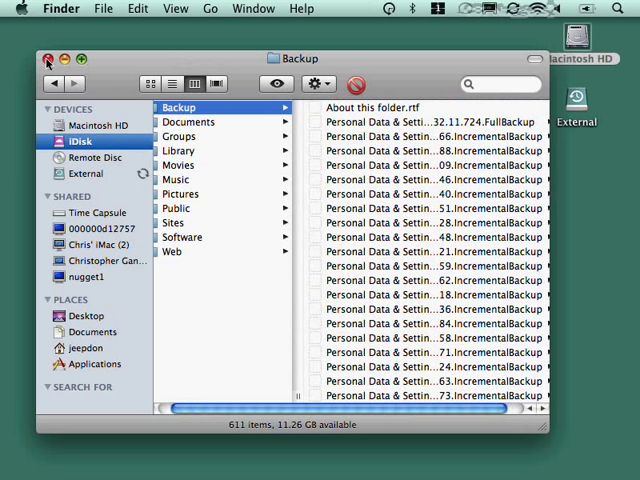
# - Close the Backup folder window and open the Apple menu
pyautogui.click(46, 59)
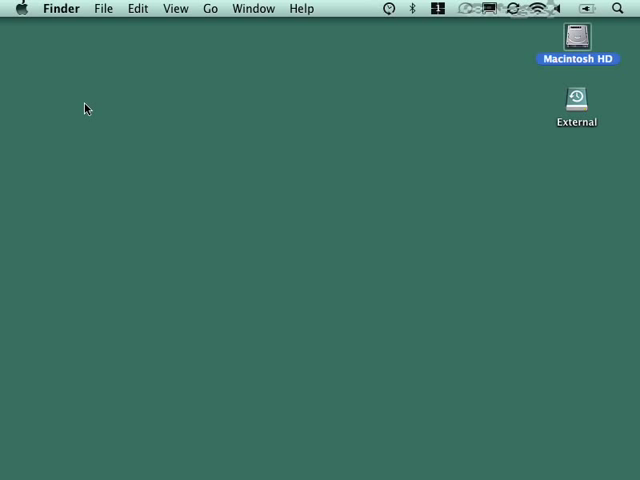
pyautogui.click(13, 8)
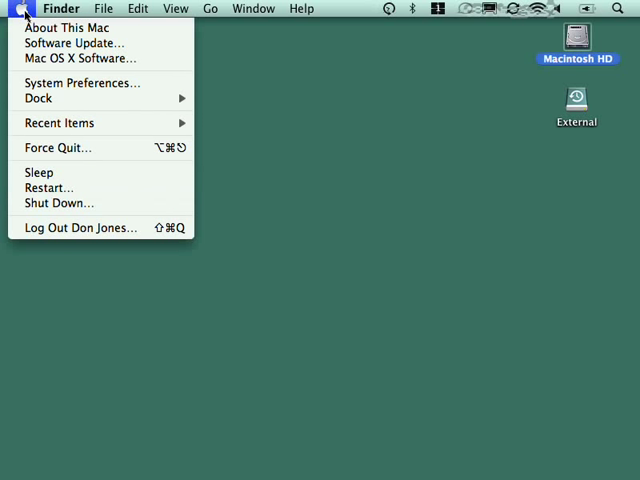
pyautogui.click(62, 27)
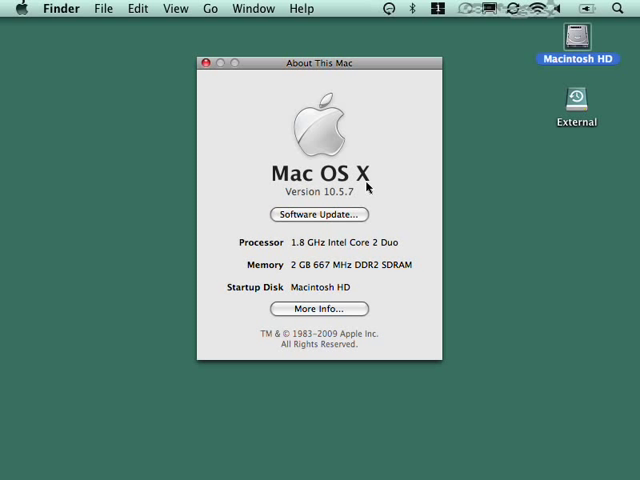
pyautogui.click(207, 62)
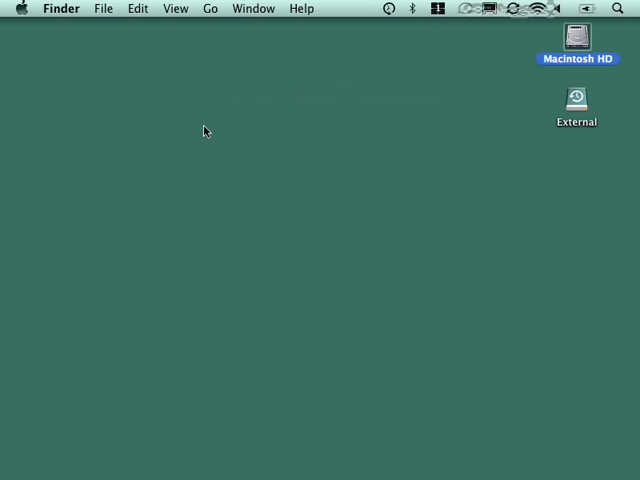
pyautogui.moveTo(607, 452)
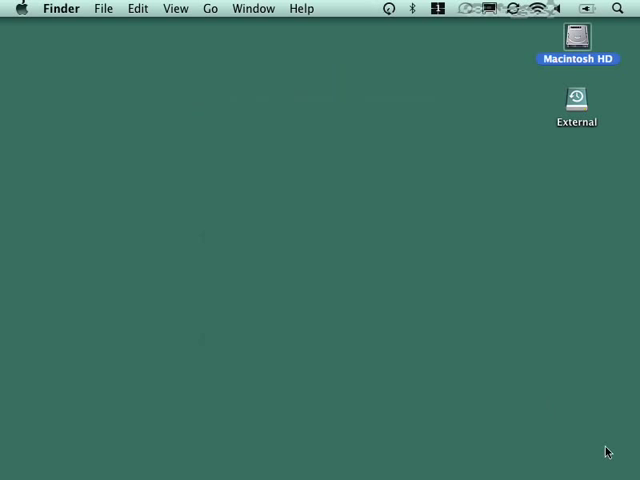
pyautogui.click(458, 343)
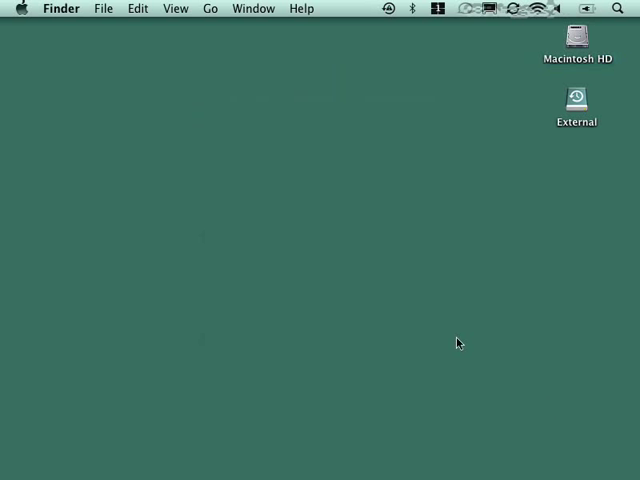
pyautogui.moveTo(481, 308)
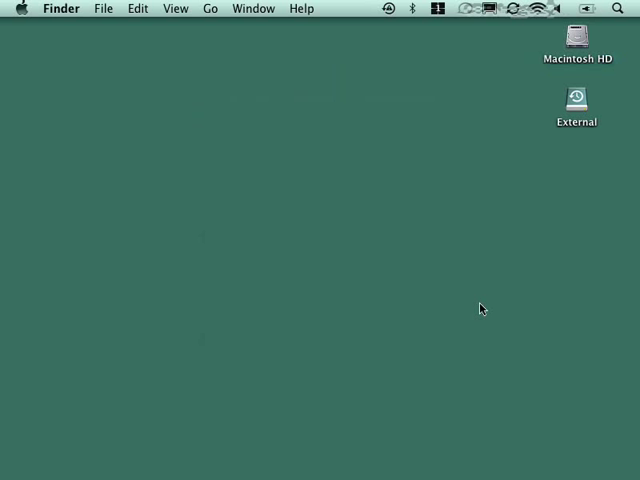
pyautogui.moveTo(557, 259)
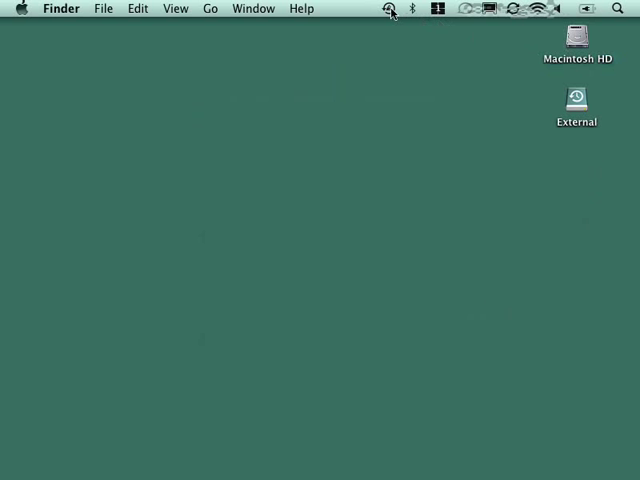
# - Open Time Machine Preferences from the menu bar status icon
pyautogui.click(388, 8)
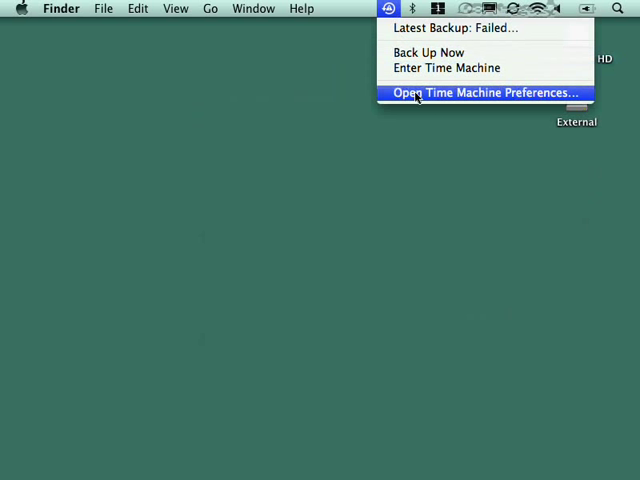
pyautogui.click(483, 92)
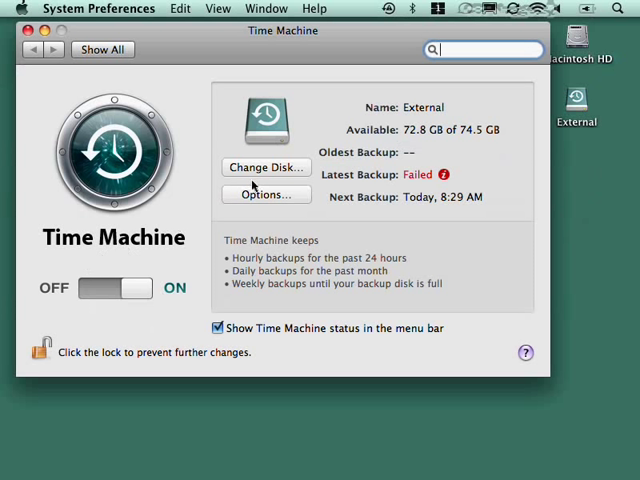
pyautogui.moveTo(625, 103)
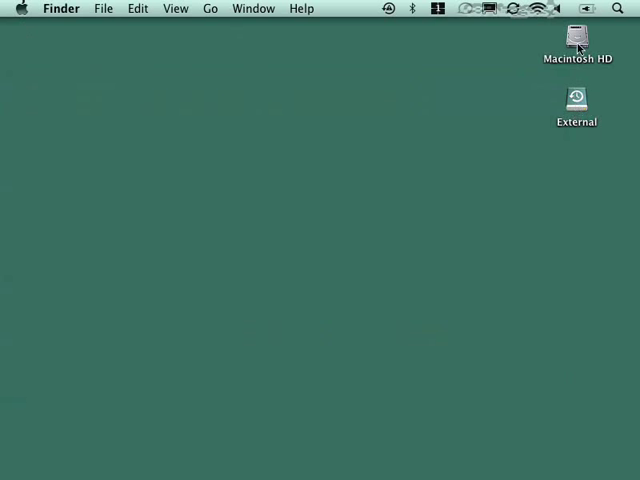
# - Open Macintosh HD from the desktop to view Applications, System and Users
pyautogui.doubleClick(577, 40)
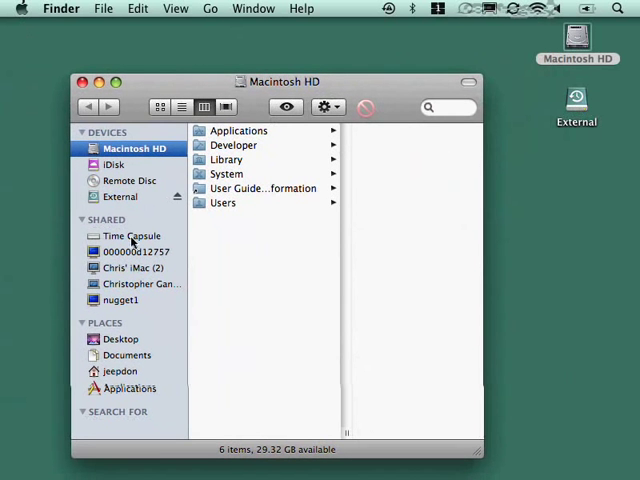
# - Connect to the shared Time Capsule from the Finder sidebar, as Don
pyautogui.click(131, 235)
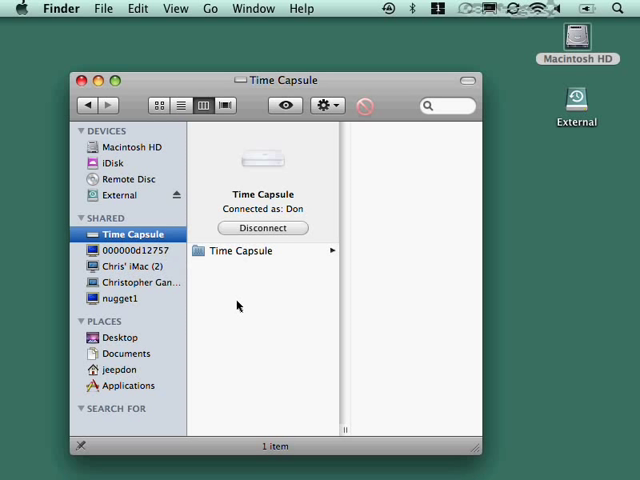
pyautogui.moveTo(232, 312)
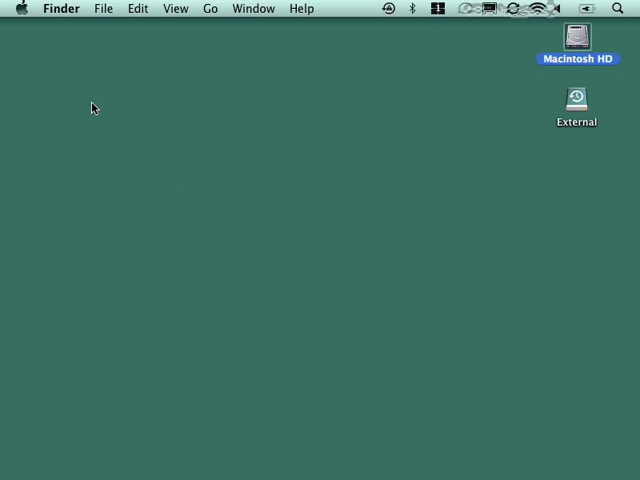
pyautogui.moveTo(385, 16)
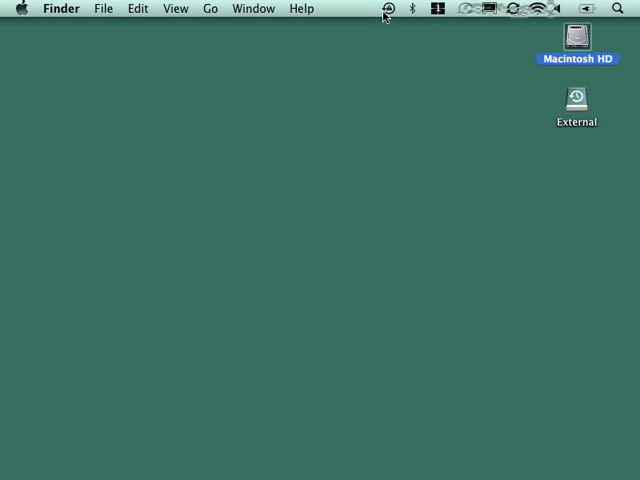
# - Check the Time Machine status menu, then open the Apple menu
pyautogui.click(388, 8)
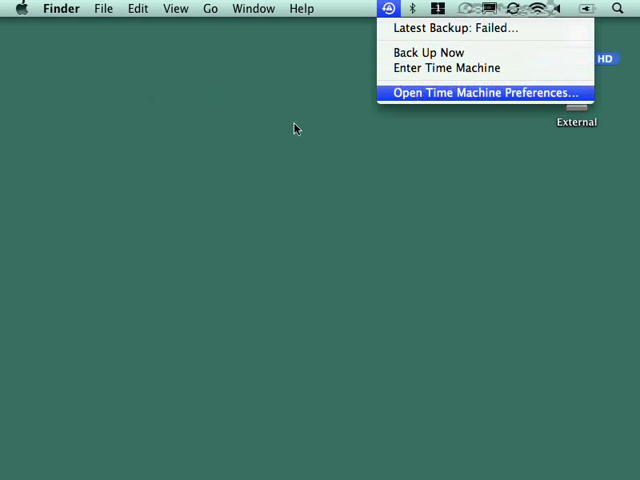
pyautogui.click(22, 8)
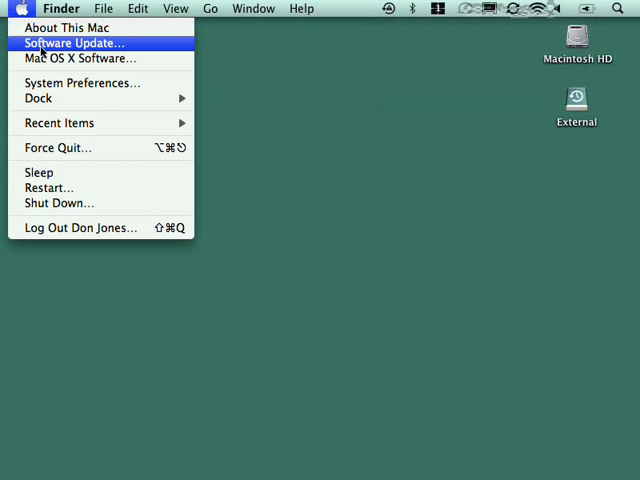
# - Review the Time Machine disk list (External, Time Capsule, None) and cancel, keeping External
pyautogui.click(82, 82)
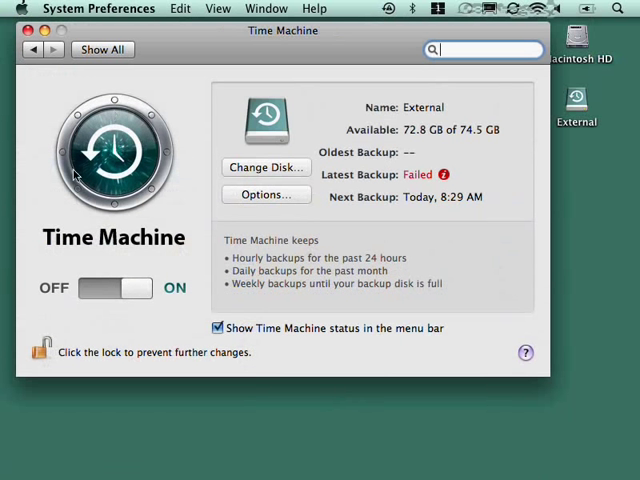
pyautogui.moveTo(135, 180)
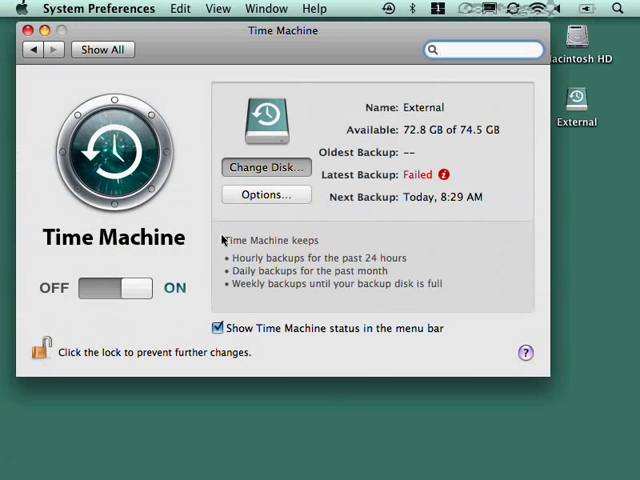
pyautogui.click(266, 167)
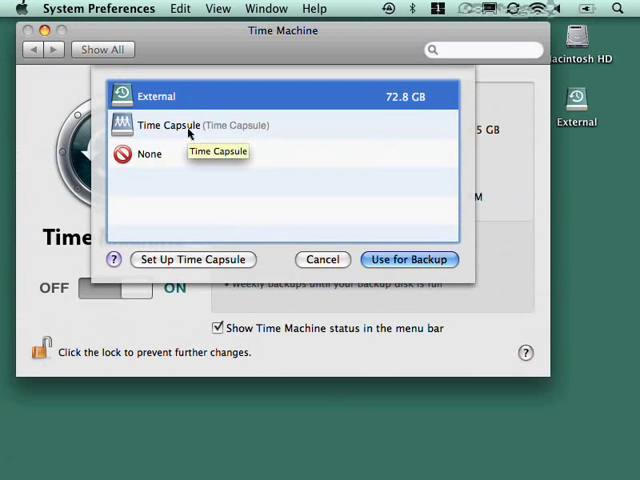
pyautogui.moveTo(320, 260)
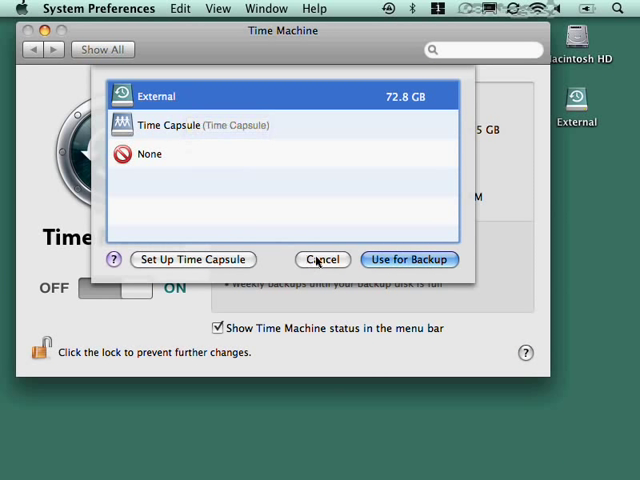
pyautogui.click(409, 259)
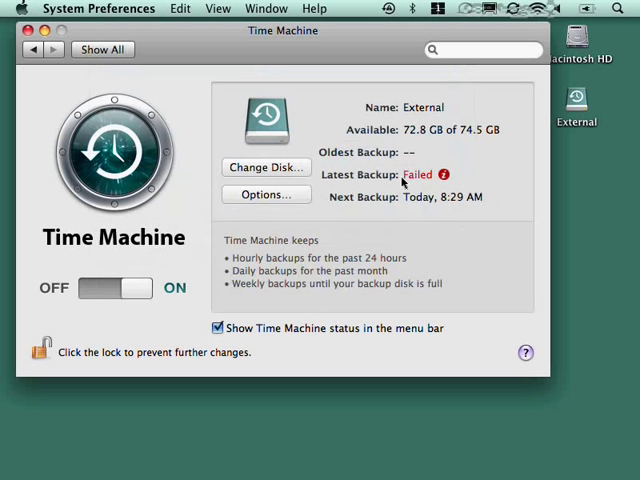
pyautogui.moveTo(430, 185)
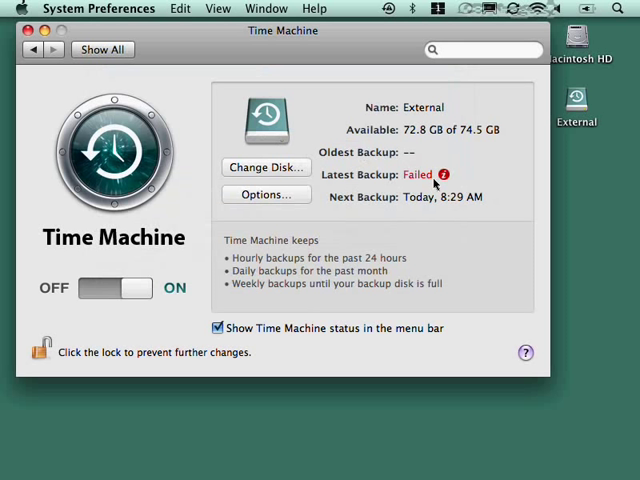
# - Open Time Machine Options and select the excluded Applications and Virtual Machines entries
pyautogui.click(265, 194)
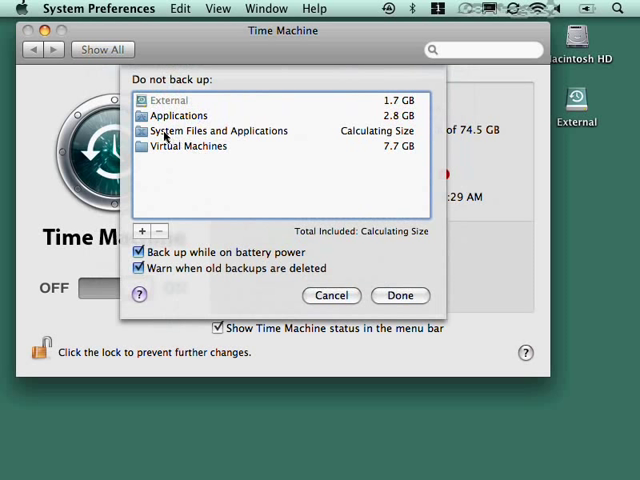
pyautogui.click(218, 130)
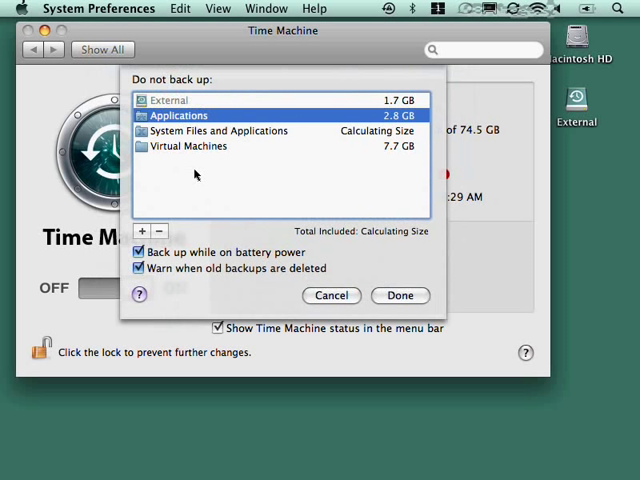
pyautogui.moveTo(194, 170)
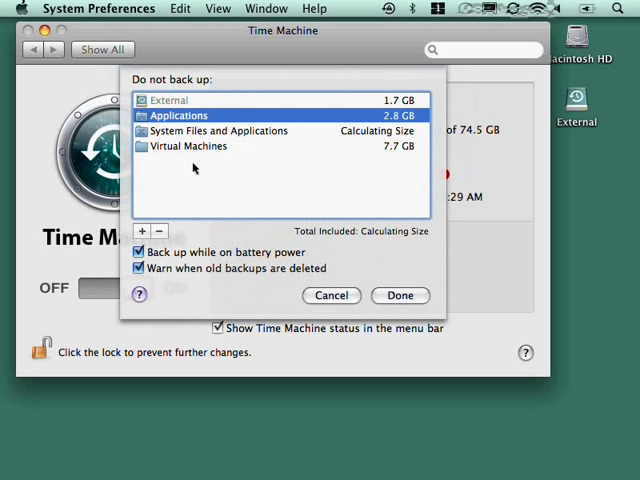
pyautogui.click(189, 145)
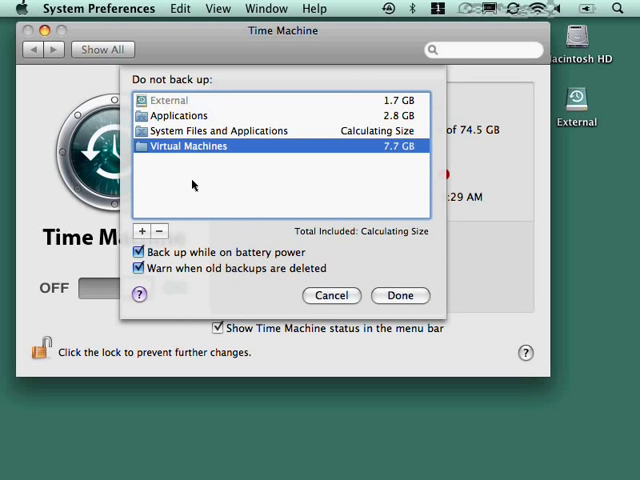
pyautogui.moveTo(393, 162)
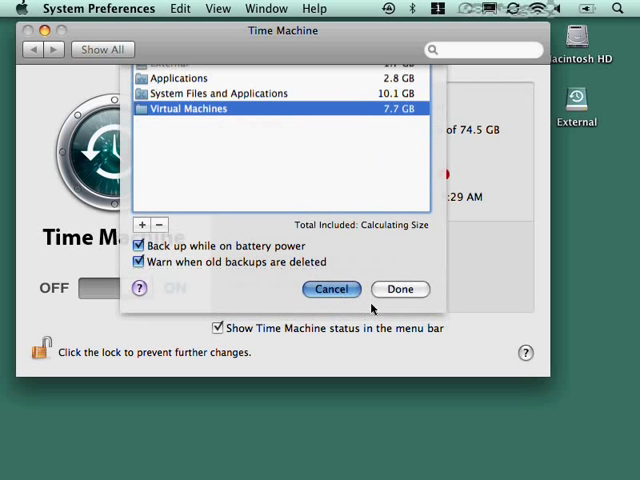
pyautogui.click(400, 289)
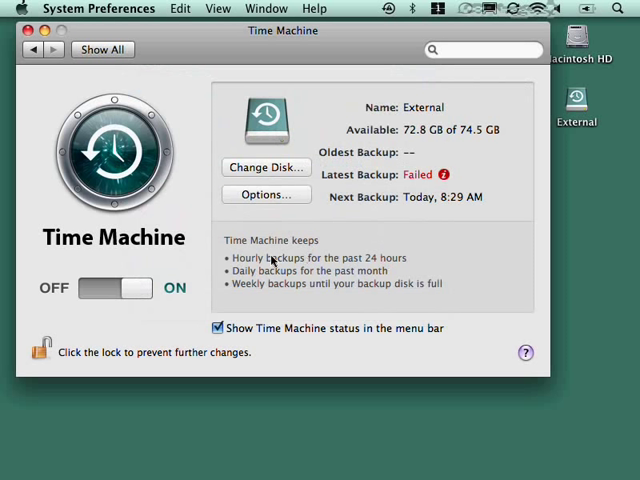
pyautogui.moveTo(438, 252)
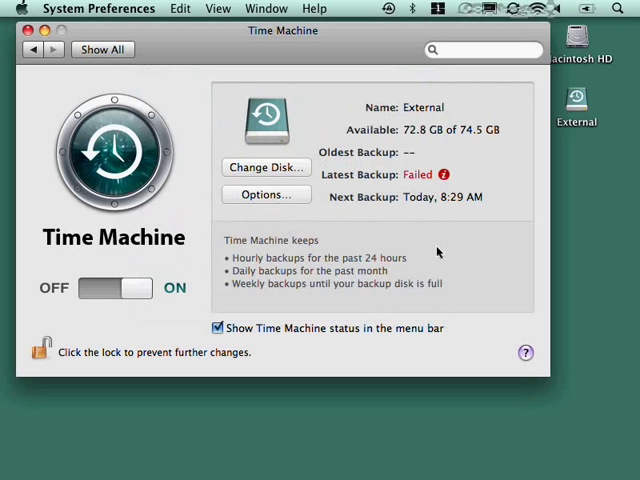
pyautogui.moveTo(233, 257)
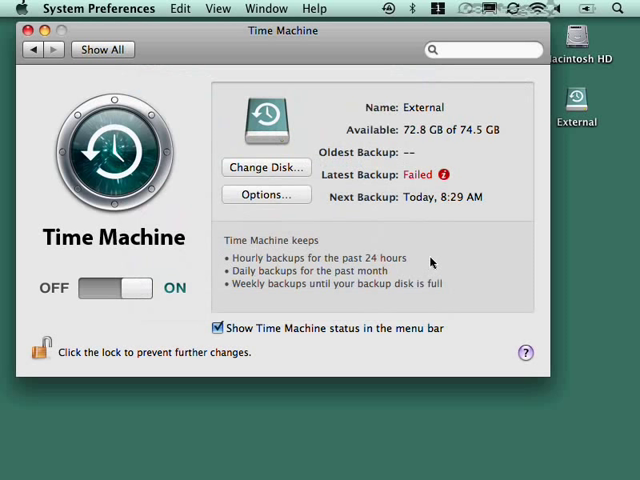
pyautogui.moveTo(397, 281)
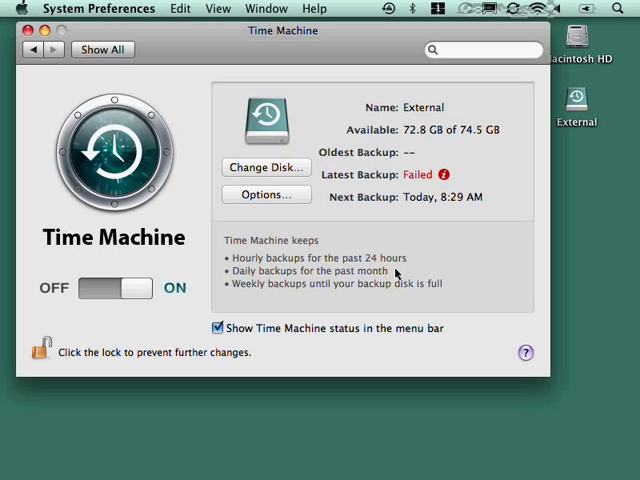
pyautogui.moveTo(393, 274)
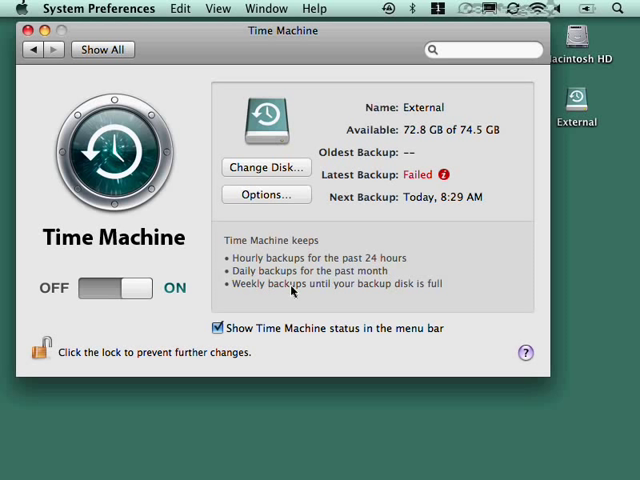
pyautogui.moveTo(360, 293)
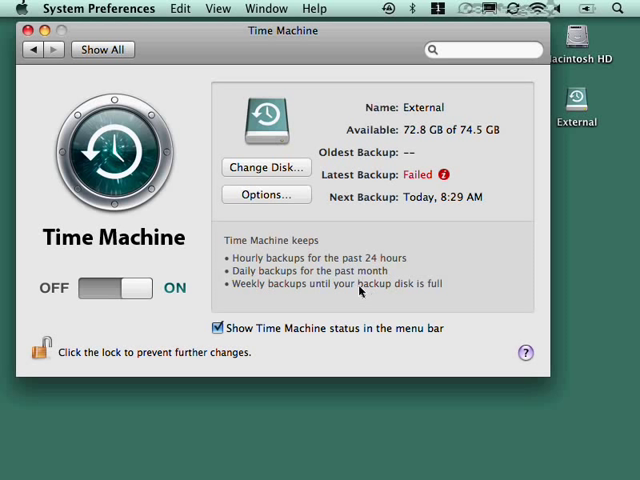
pyautogui.moveTo(443, 299)
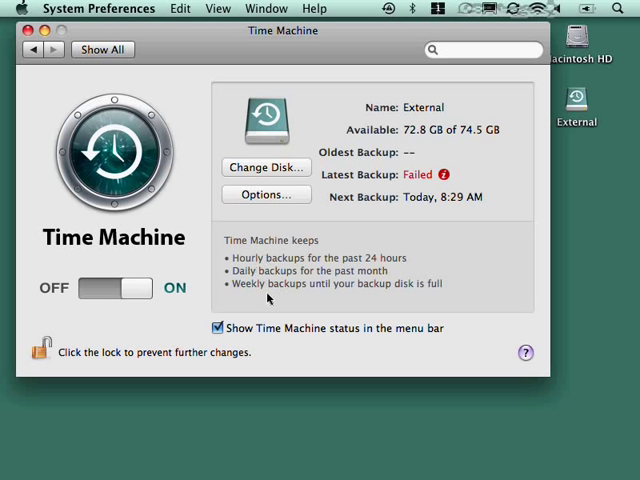
pyautogui.moveTo(277, 300)
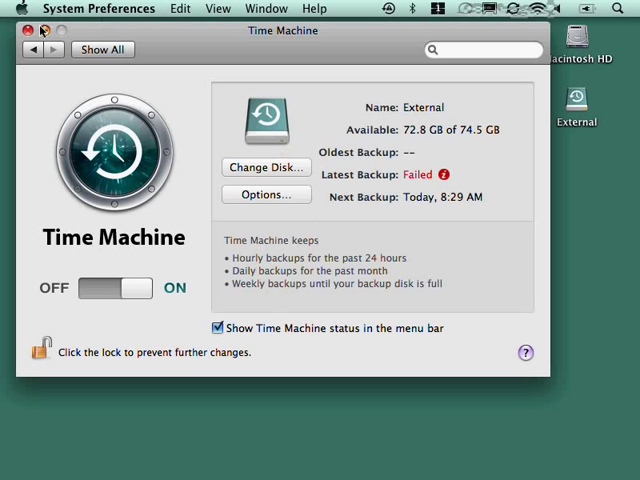
# - Close the System Preferences window to reveal the desktop with Macintosh HD and External
pyautogui.click(25, 30)
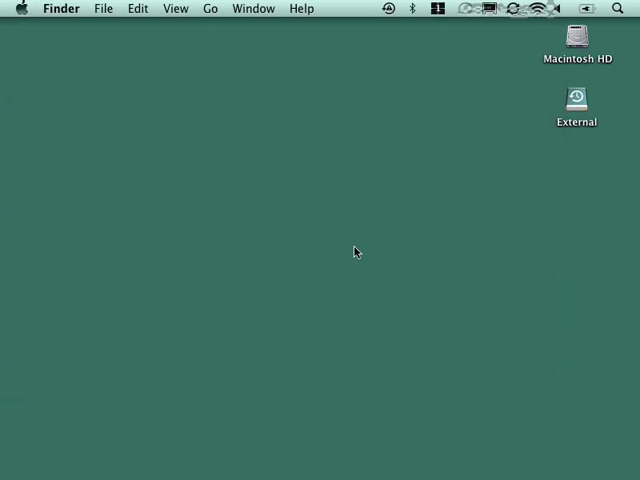
pyautogui.moveTo(588, 155)
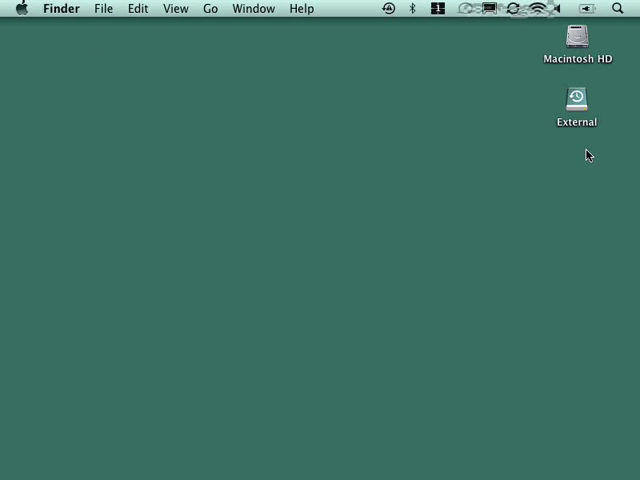
pyautogui.moveTo(543, 153)
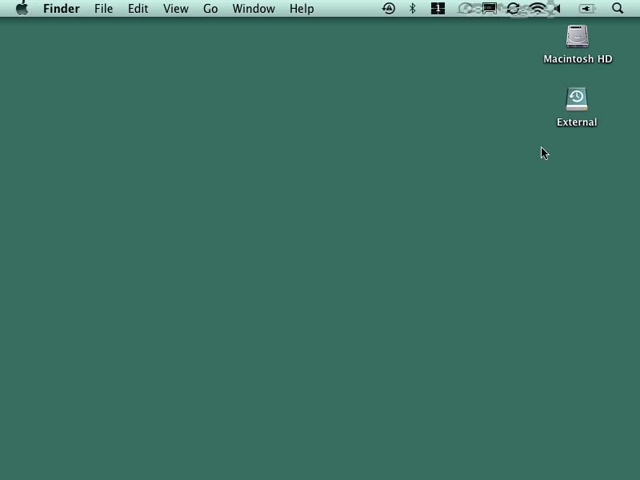
pyautogui.moveTo(463, 205)
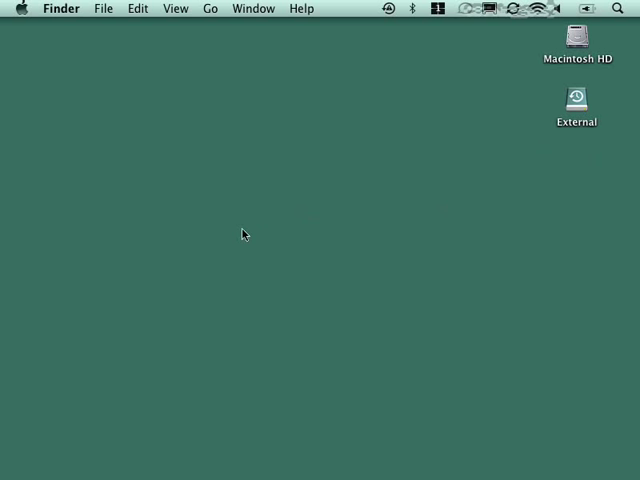
pyautogui.doubleClick(576, 47)
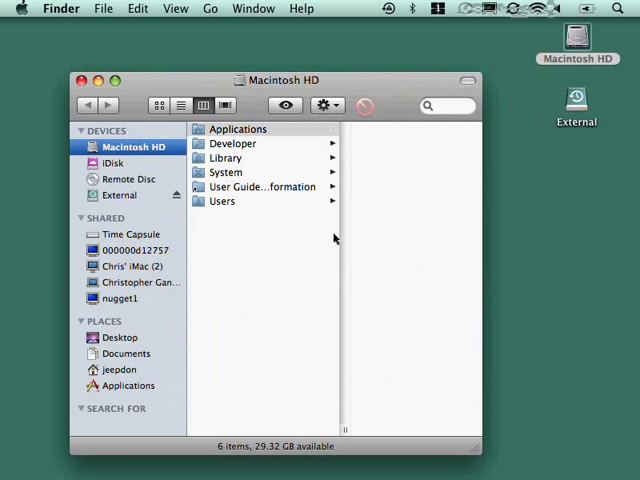
pyautogui.click(238, 128)
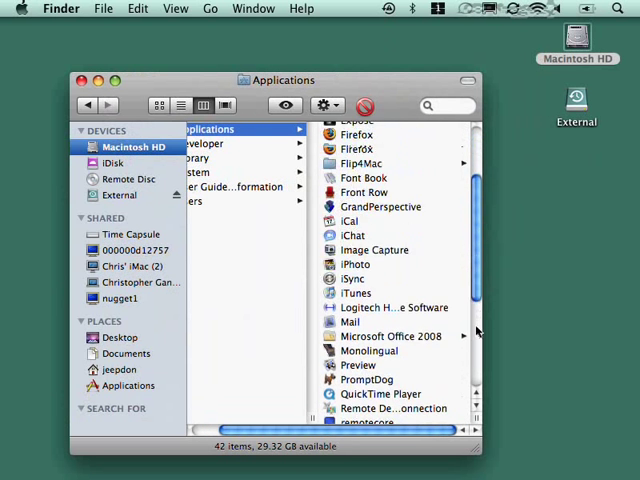
pyautogui.scroll(-3)
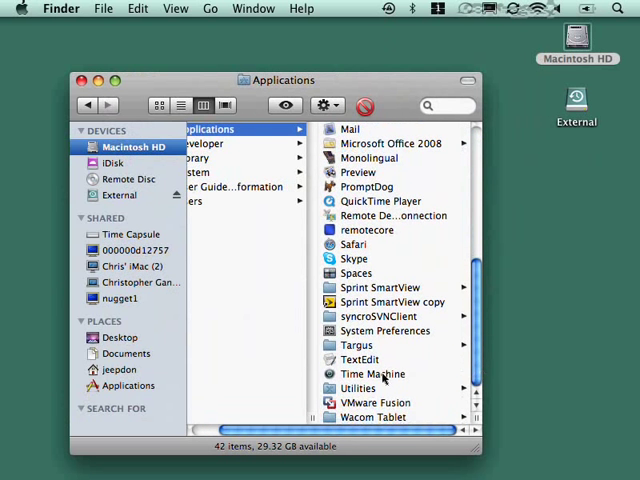
pyautogui.click(372, 373)
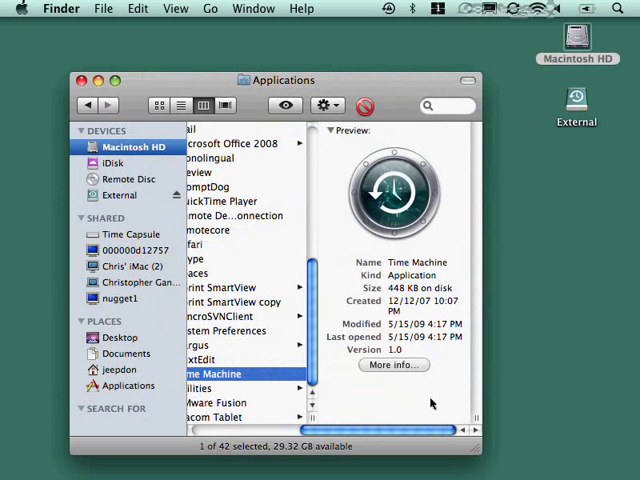
pyautogui.moveTo(315, 32)
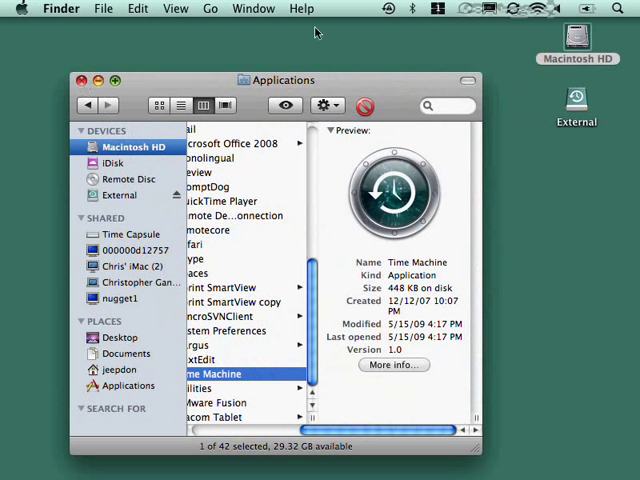
pyautogui.click(388, 9)
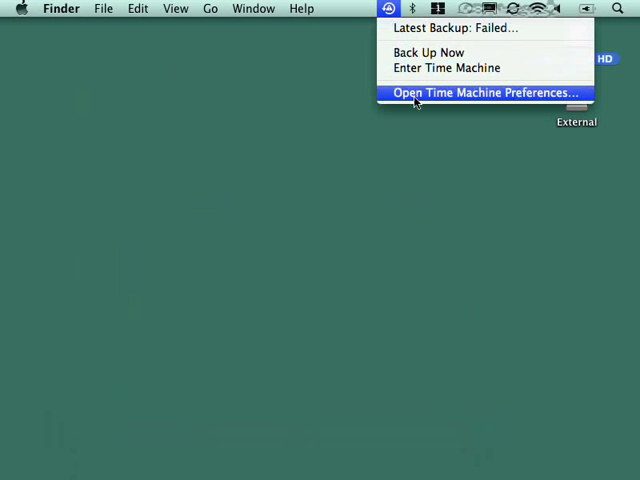
pyautogui.click(484, 92)
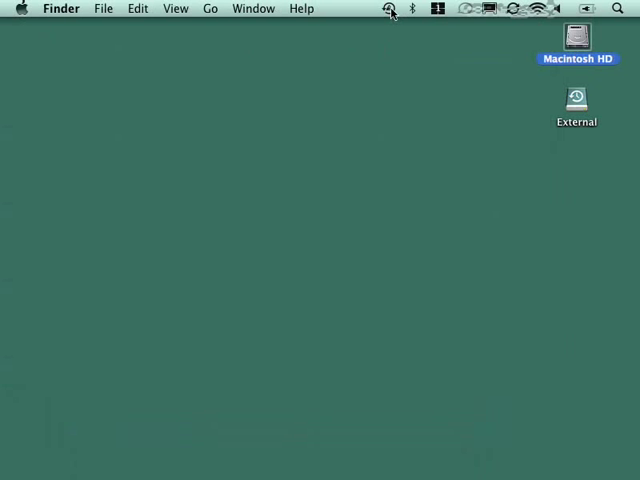
pyautogui.click(388, 9)
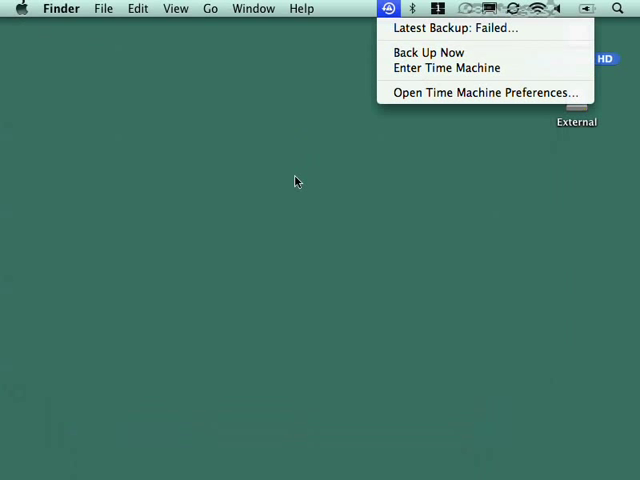
pyautogui.click(387, 8)
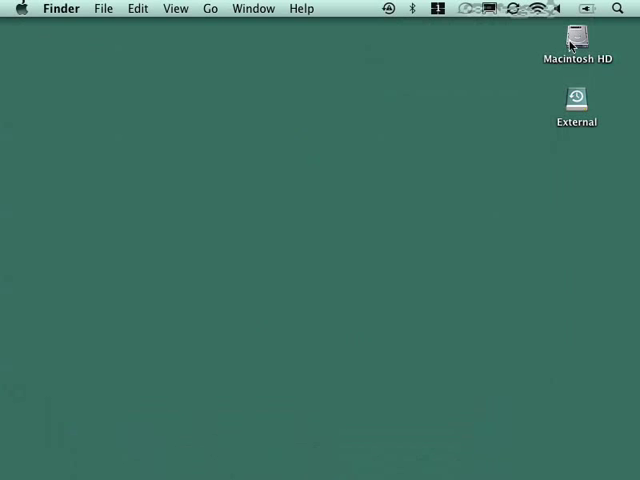
# - Open Macintosh HD, go to Documents, and open the Present folder
pyautogui.doubleClick(576, 40)
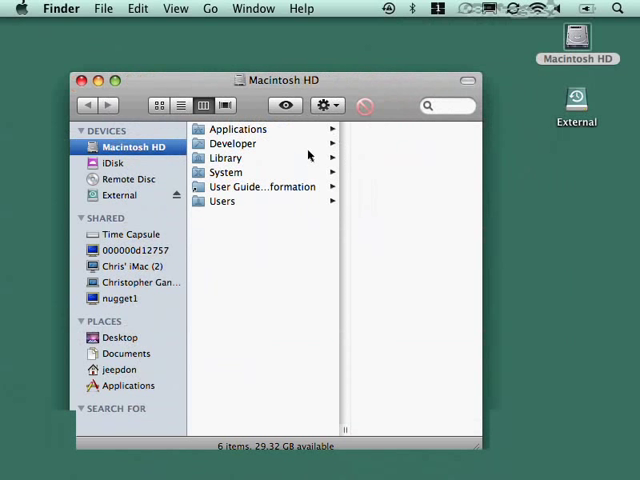
pyautogui.click(126, 353)
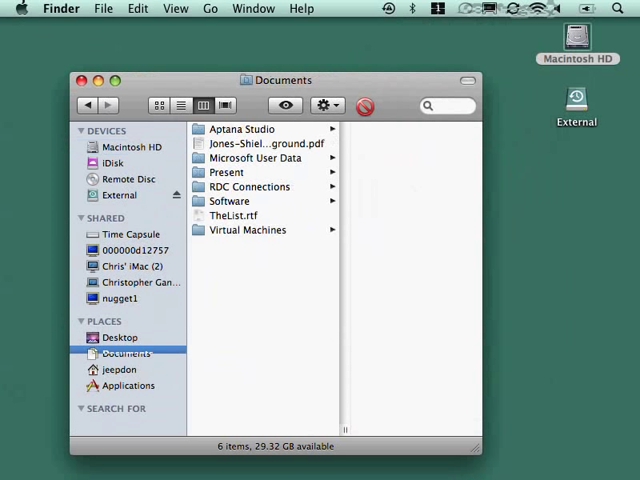
pyautogui.click(126, 353)
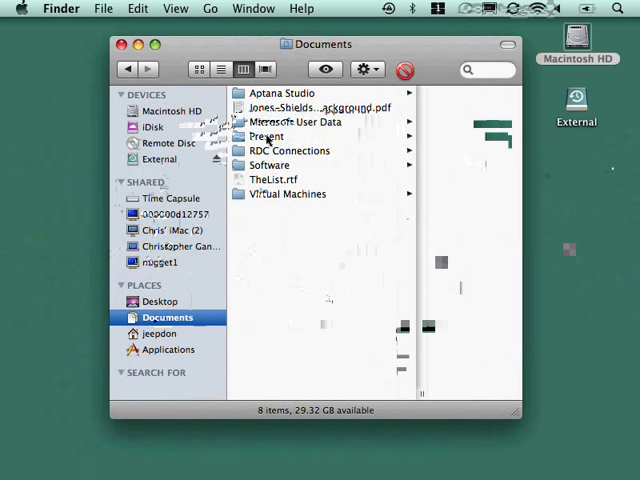
pyautogui.doubleClick(266, 135)
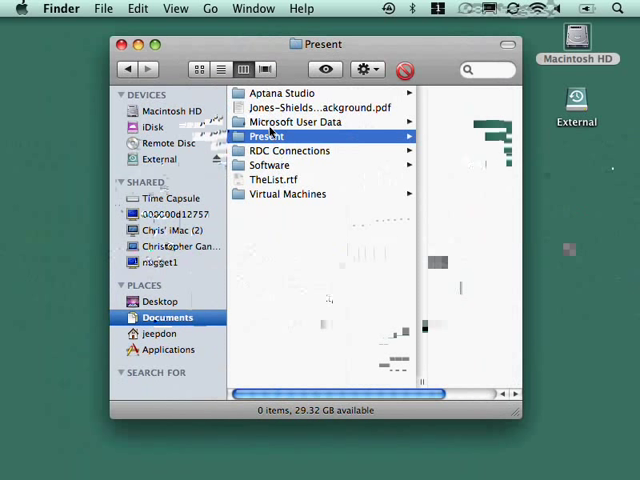
pyautogui.moveTo(388, 56)
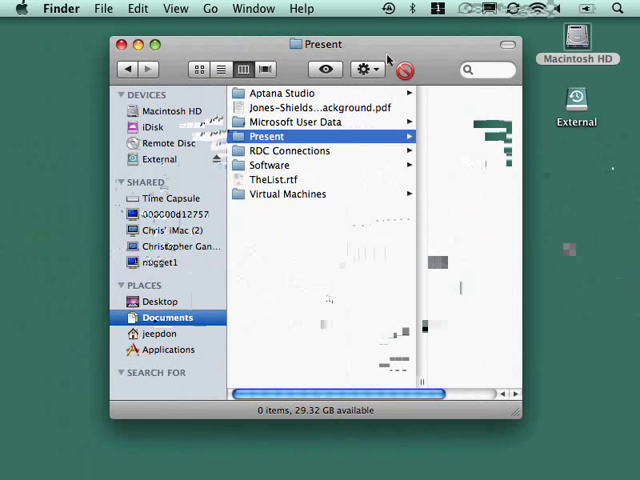
# - Enter Time Machine from the menu bar to browse the computer's drives at Today (Now)
pyautogui.click(388, 8)
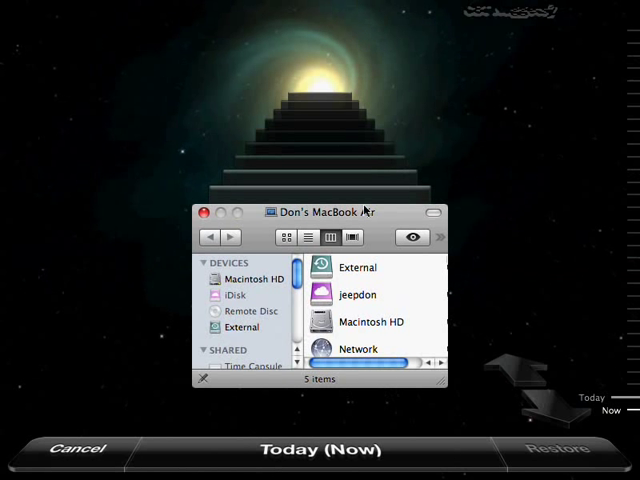
pyautogui.moveTo(445, 387)
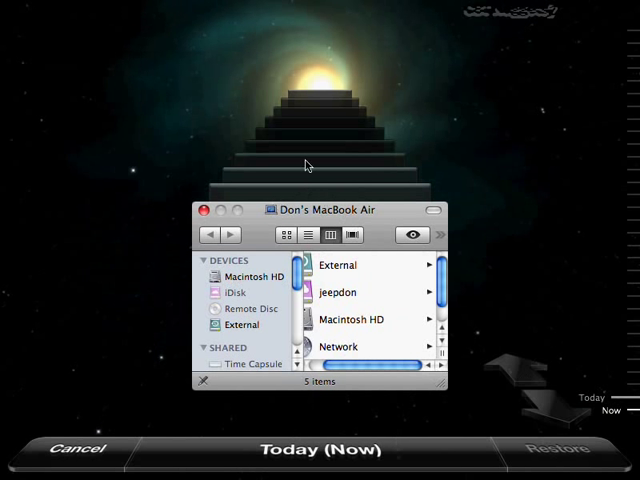
pyautogui.moveTo(622, 340)
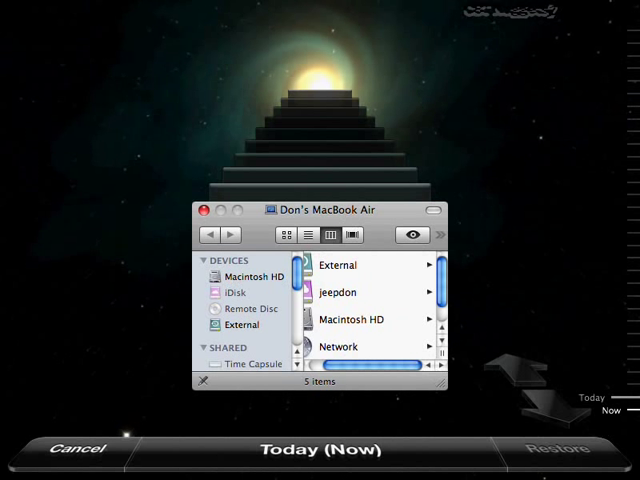
pyautogui.moveTo(420, 97)
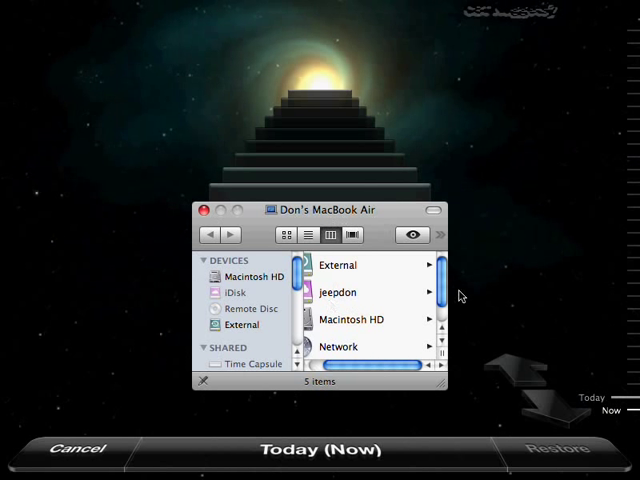
pyautogui.moveTo(479, 294)
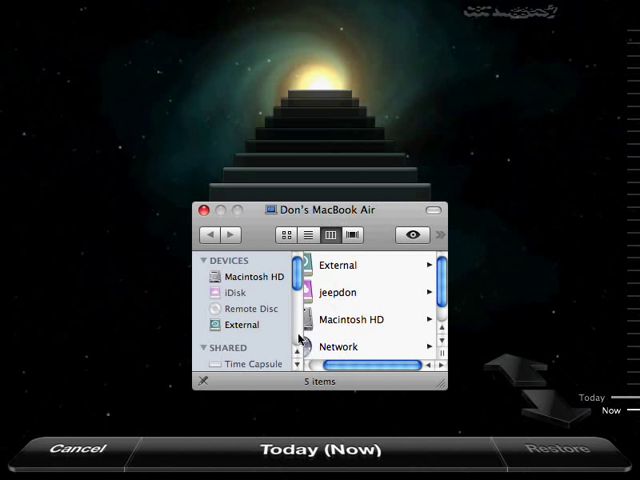
# - Open the backed-up Documents folder and preview its PDF document
pyautogui.scroll(-3)
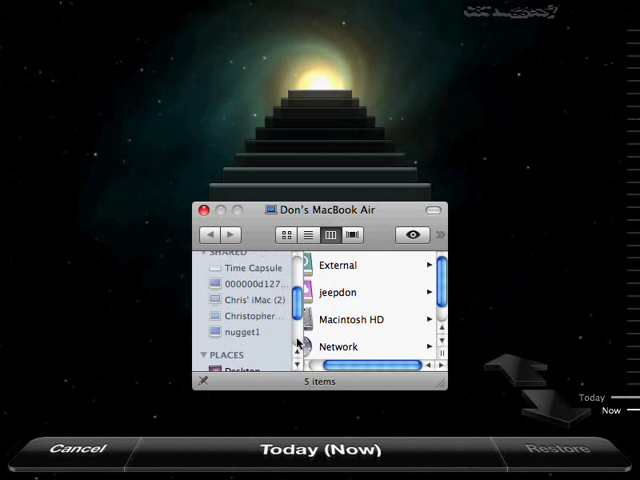
pyautogui.scroll(-3)
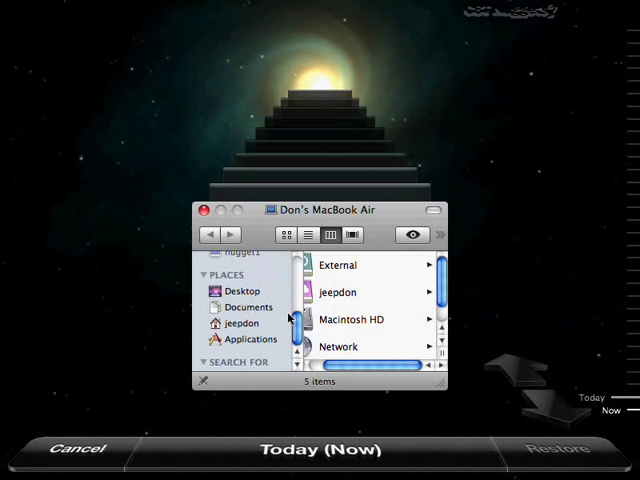
pyautogui.click(247, 306)
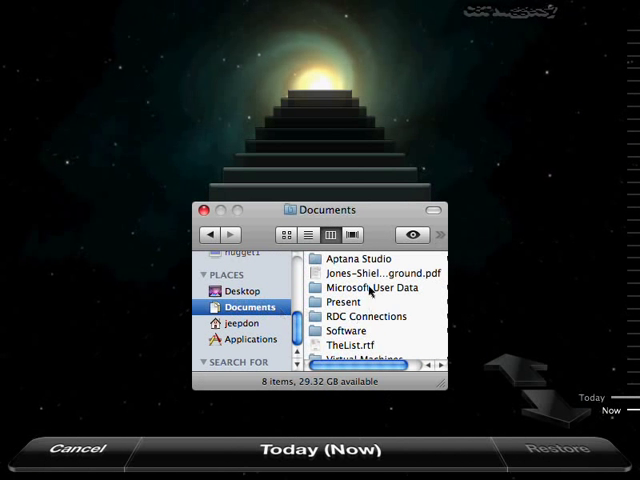
pyautogui.click(378, 272)
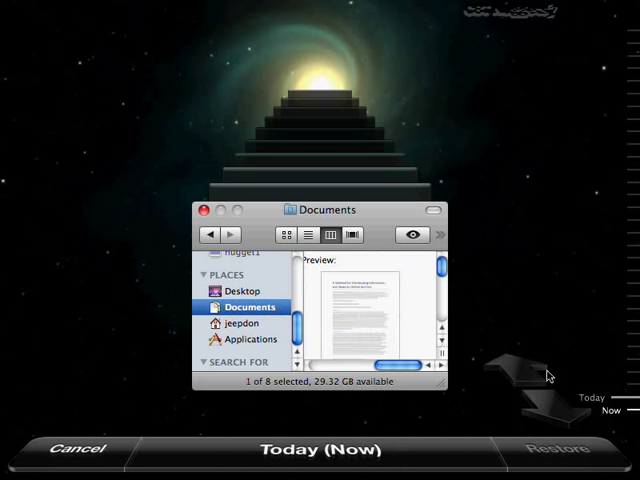
pyautogui.moveTo(516, 239)
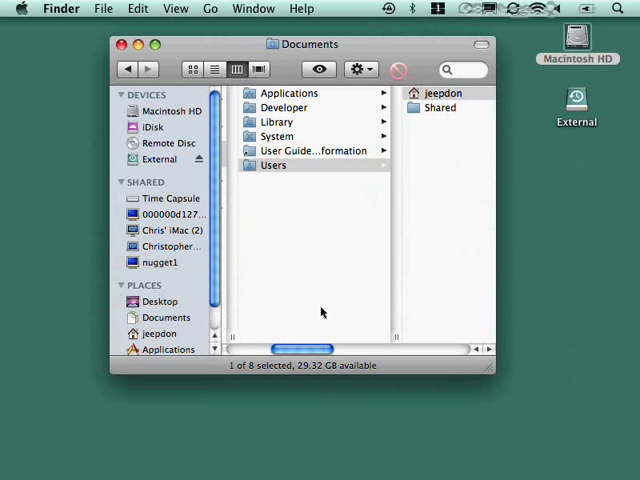
# - View the current Documents folder, select a file, then close the window
pyautogui.click(167, 317)
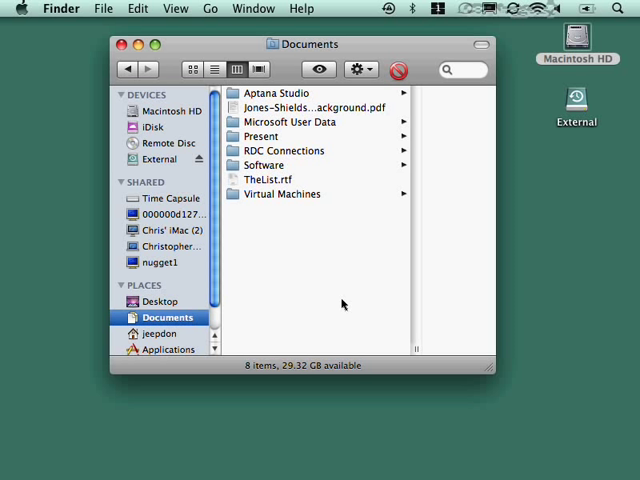
pyautogui.click(310, 108)
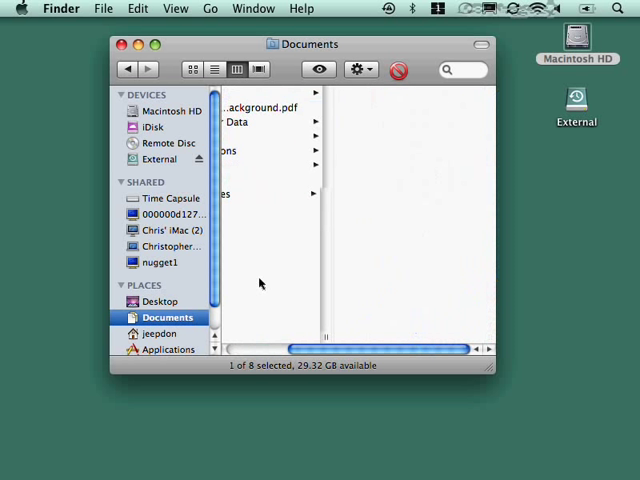
pyautogui.hscroll(-3)
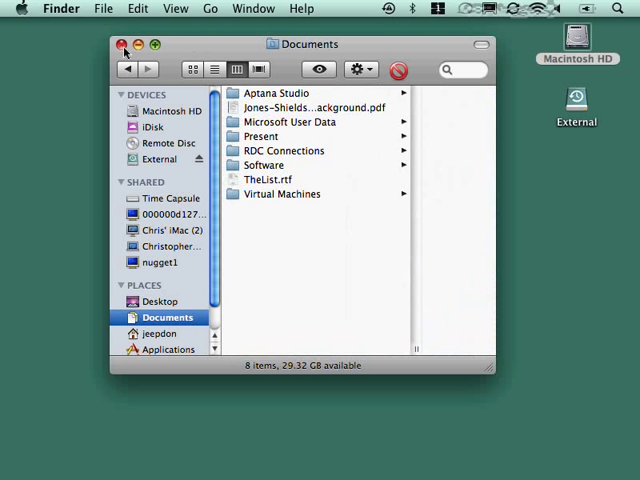
pyautogui.click(120, 45)
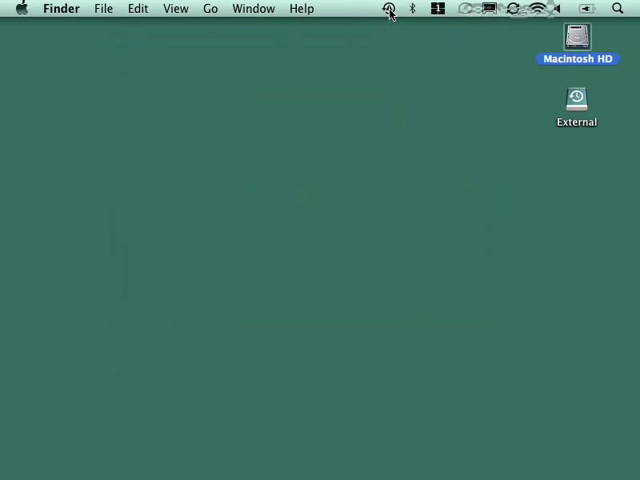
pyautogui.click(388, 8)
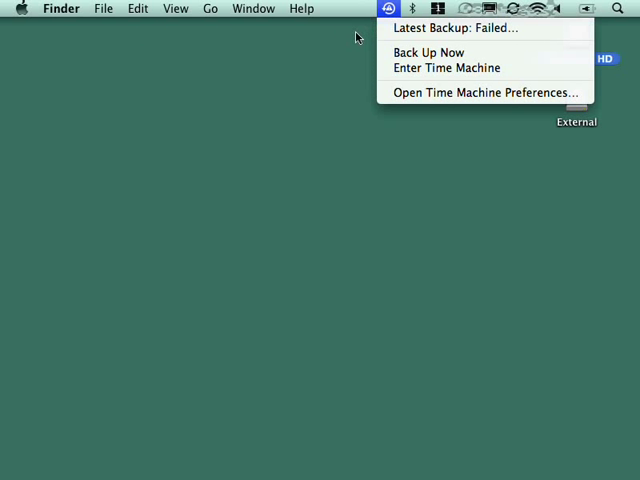
pyautogui.moveTo(383, 60)
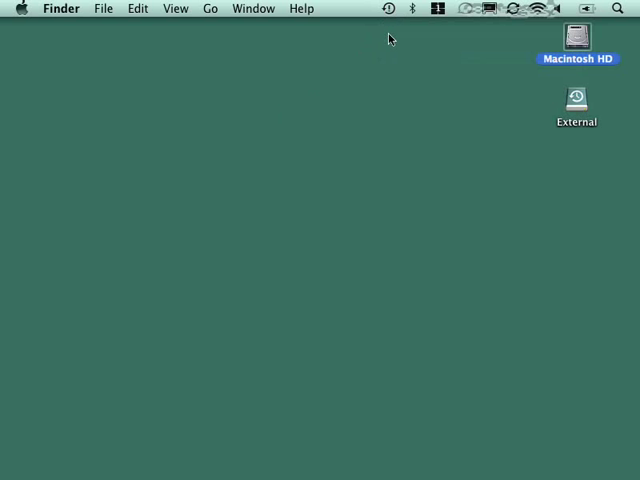
pyautogui.moveTo(395, 17)
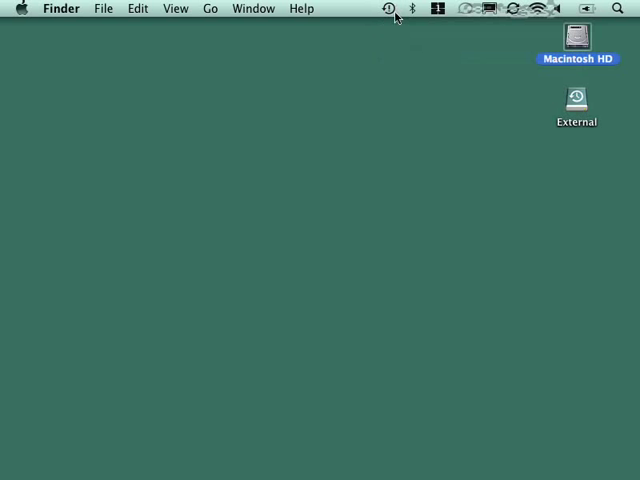
pyautogui.click(389, 8)
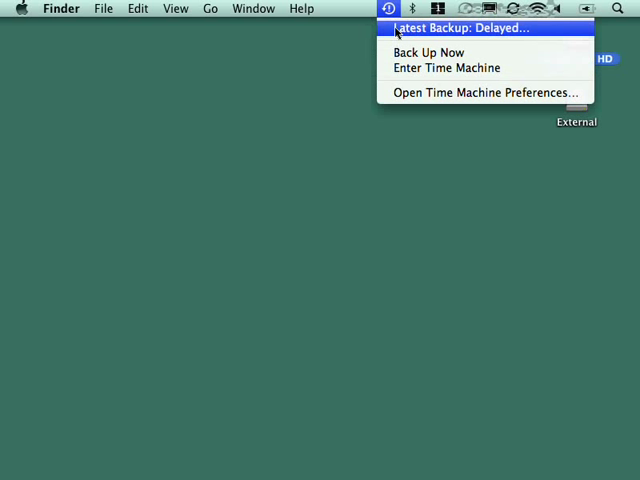
pyautogui.click(482, 91)
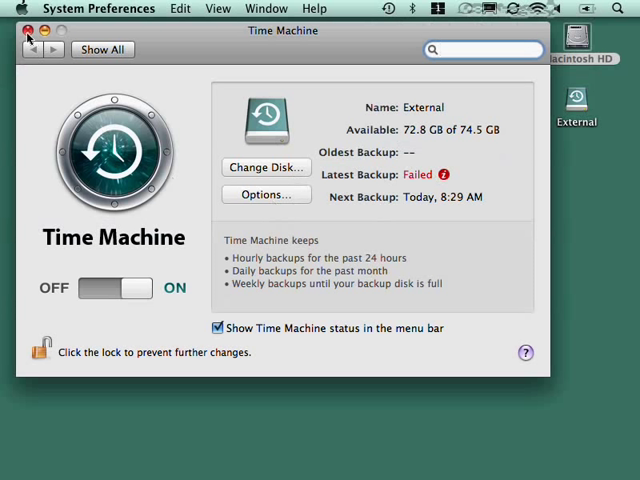
pyautogui.click(28, 31)
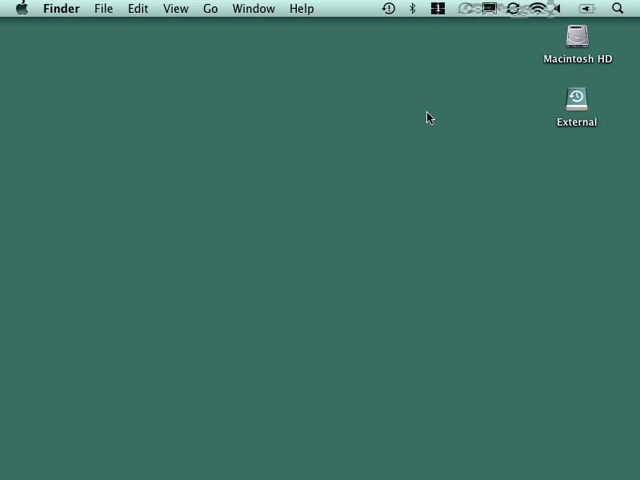
pyautogui.moveTo(221, 156)
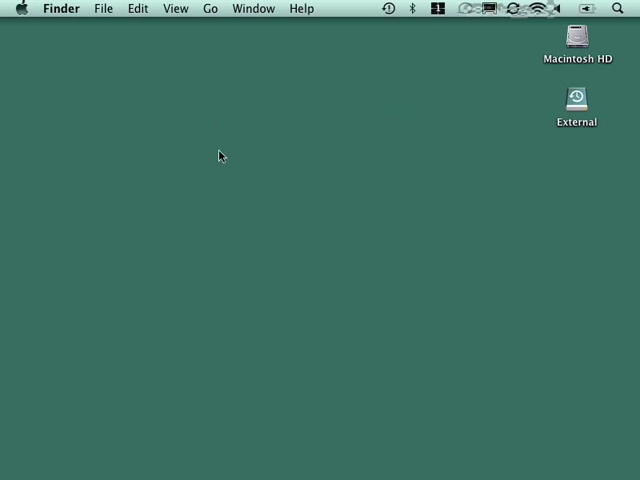
pyautogui.moveTo(251, 234)
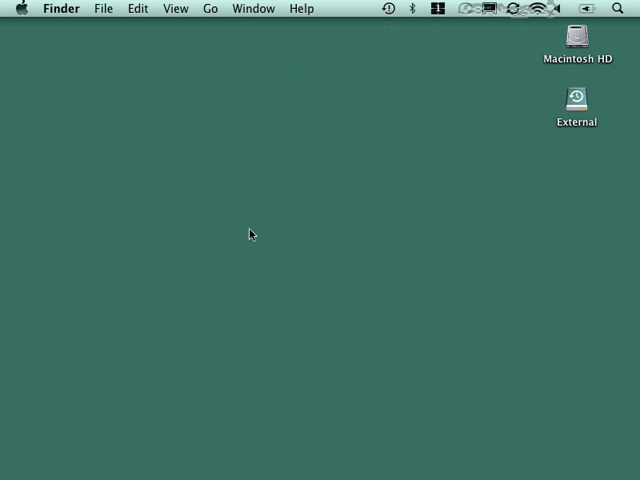
pyautogui.moveTo(282, 206)
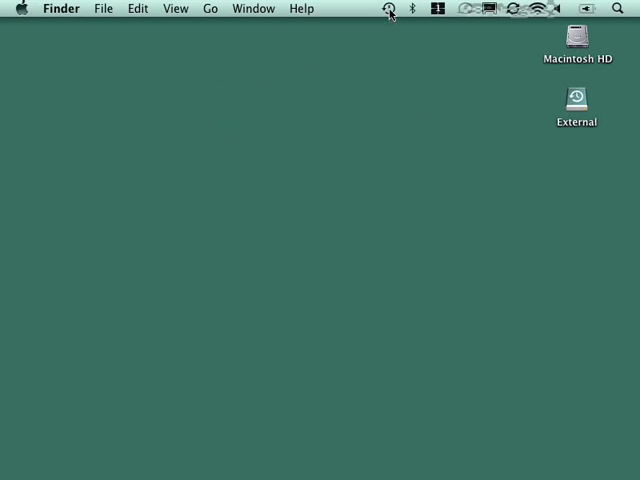
pyautogui.click(388, 8)
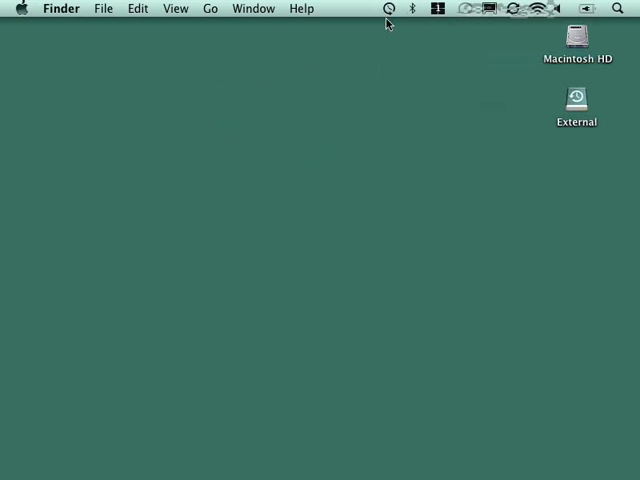
pyautogui.moveTo(375, 162)
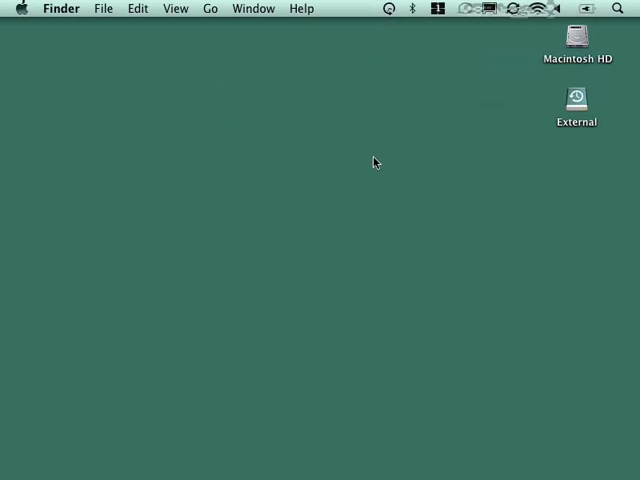
pyautogui.moveTo(371, 170)
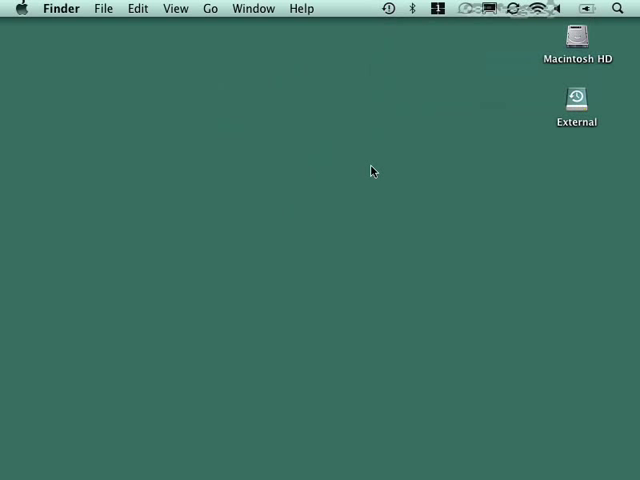
pyautogui.moveTo(388, 15)
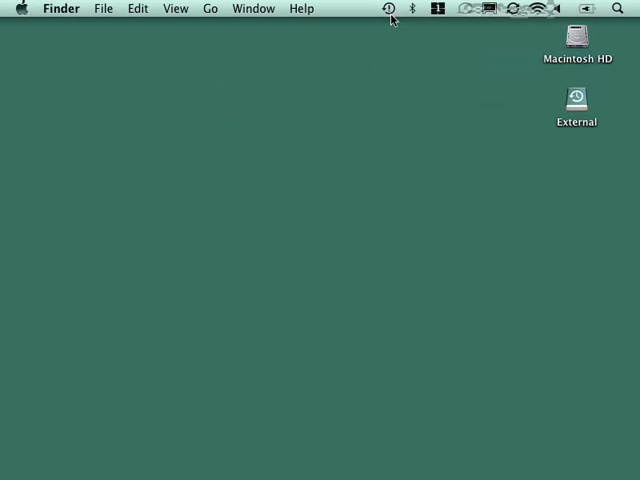
pyautogui.moveTo(247, 139)
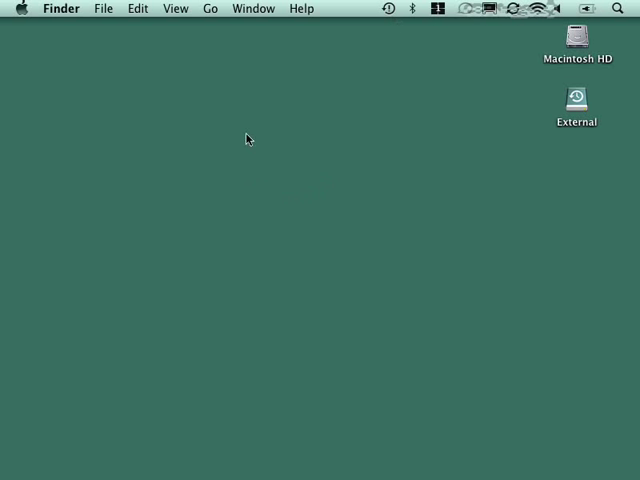
pyautogui.moveTo(402, 160)
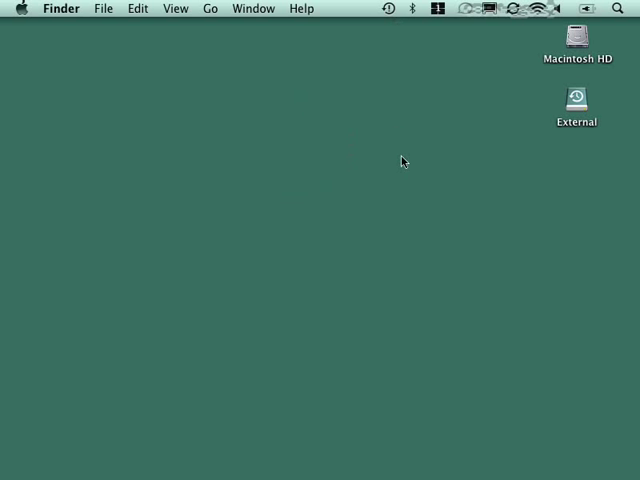
pyautogui.moveTo(386, 166)
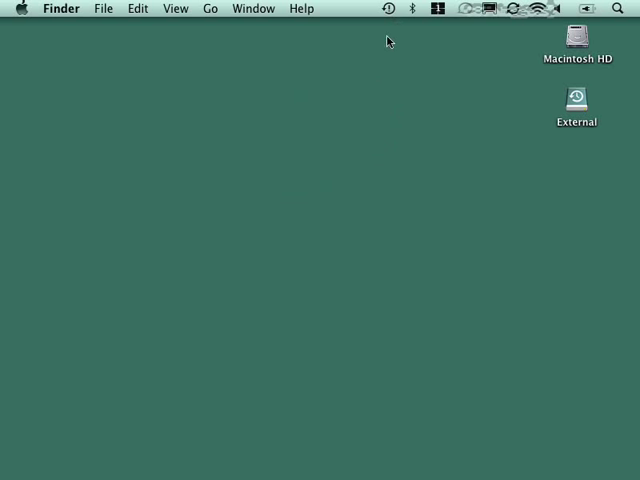
pyautogui.moveTo(389, 18)
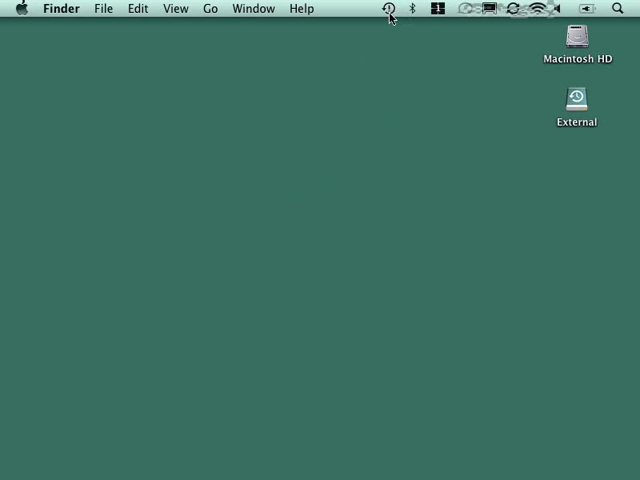
# - Open, dismiss, and reopen the Time Machine menu showing the delayed latest backup
pyautogui.click(387, 8)
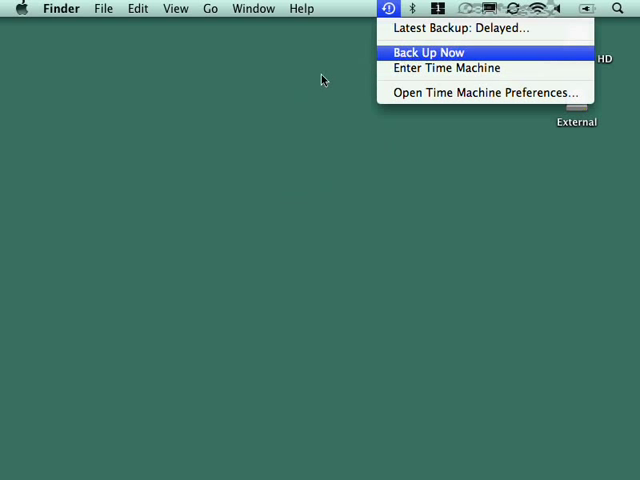
pyautogui.click(427, 52)
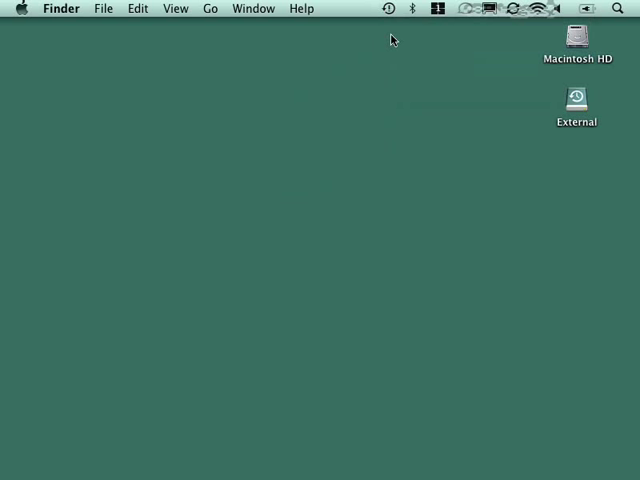
pyautogui.moveTo(379, 82)
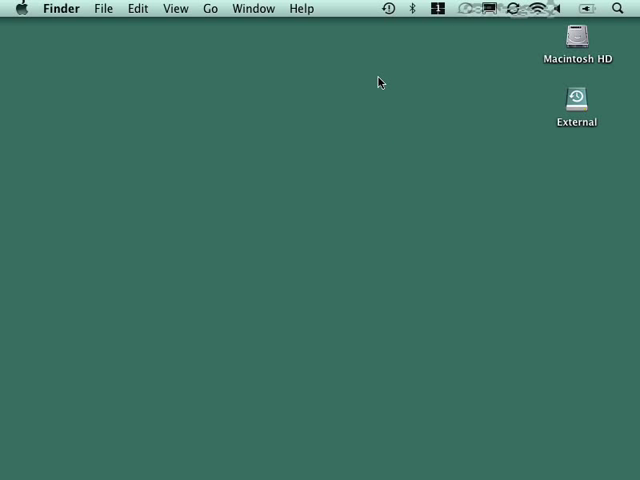
pyautogui.moveTo(383, 82)
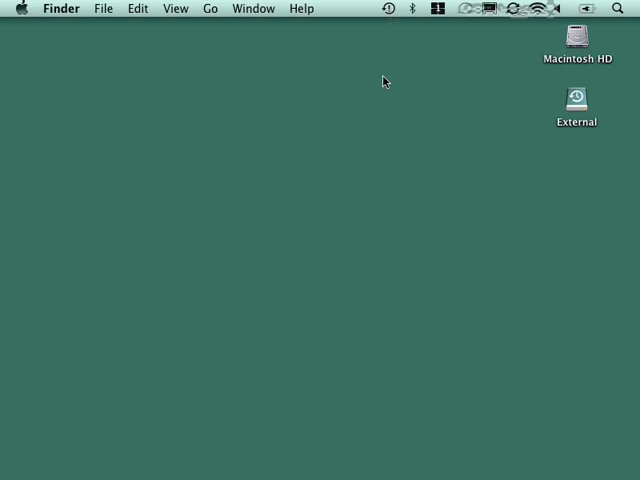
pyautogui.click(387, 8)
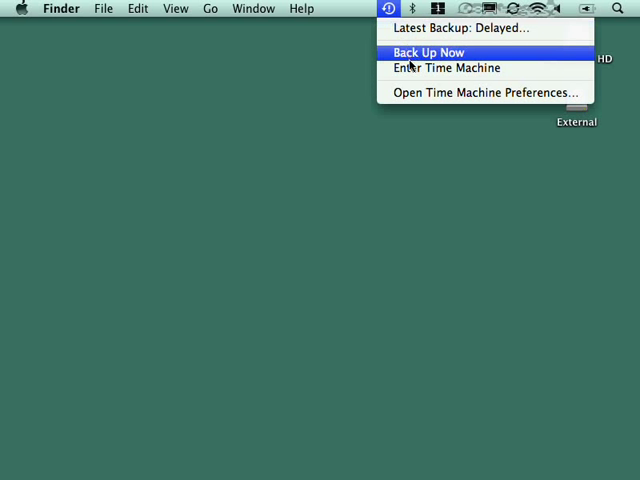
# - Switch the Time Machine backup disk from External to the Time Capsule, connecting with its password
pyautogui.click(483, 92)
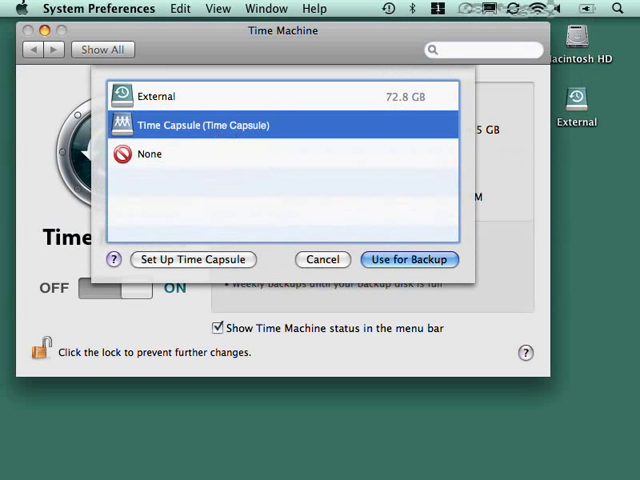
pyautogui.click(409, 259)
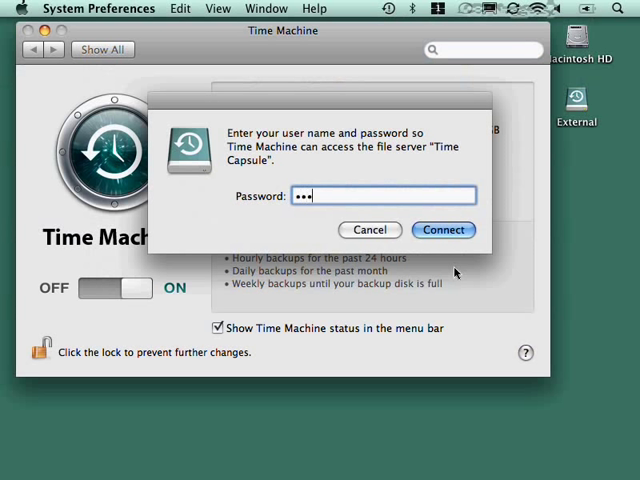
pyautogui.click(443, 229)
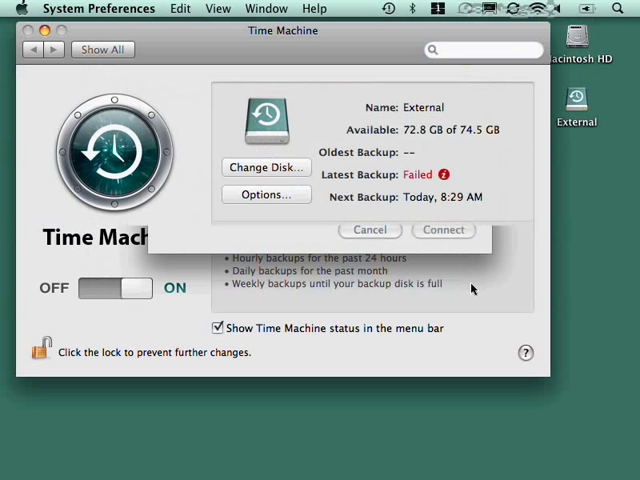
pyautogui.click(369, 229)
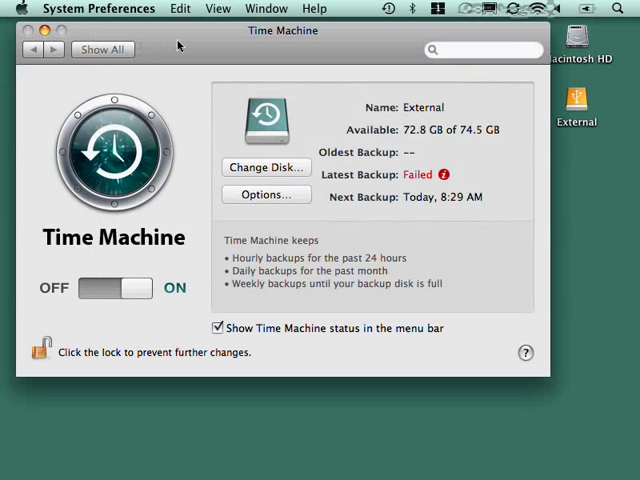
pyautogui.moveTo(183, 45)
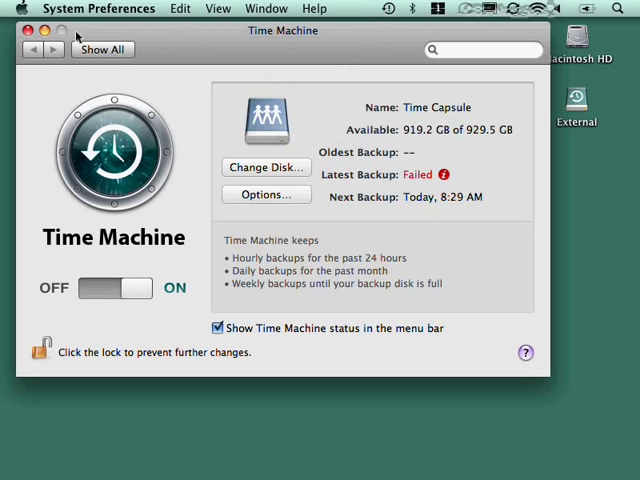
# - Close the System Preferences window to return to the Finder desktop
pyautogui.click(15, 30)
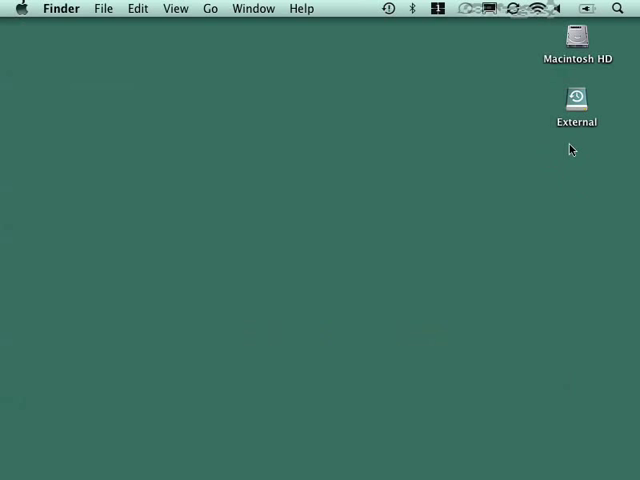
pyautogui.moveTo(566, 150)
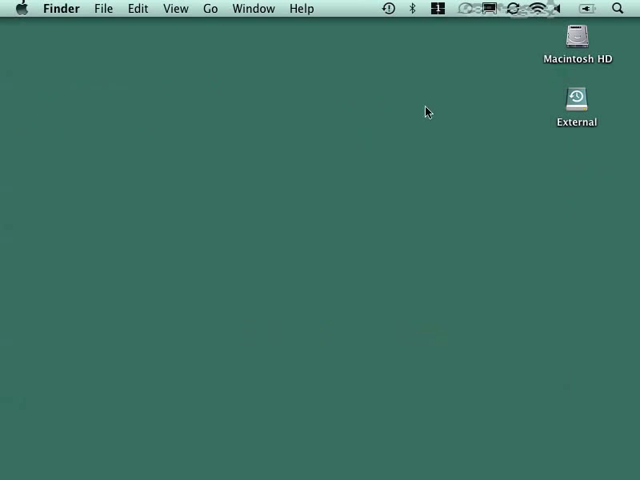
pyautogui.moveTo(576, 162)
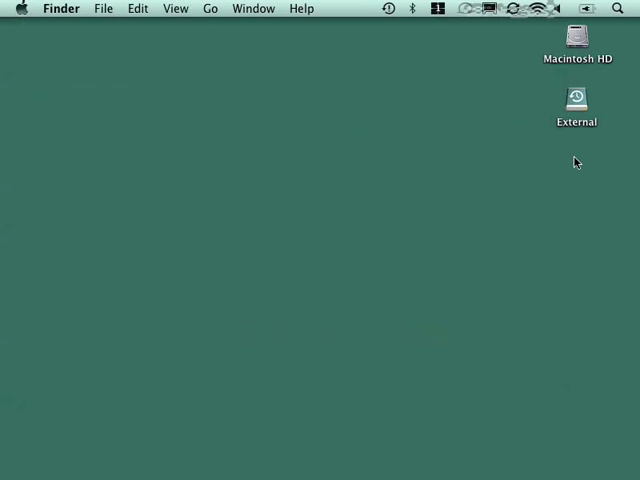
pyautogui.moveTo(259, 64)
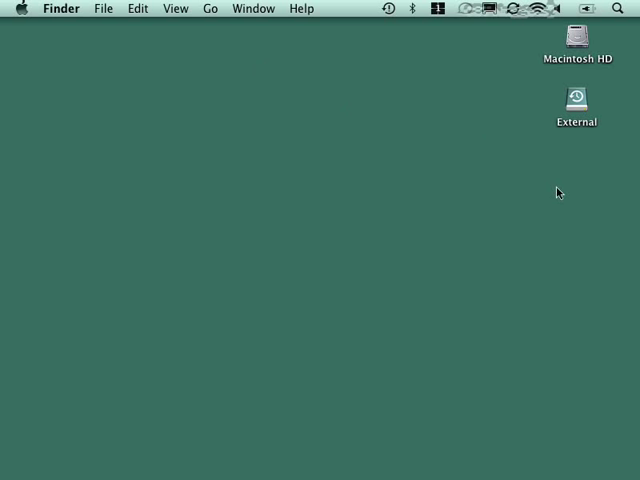
pyautogui.moveTo(568, 162)
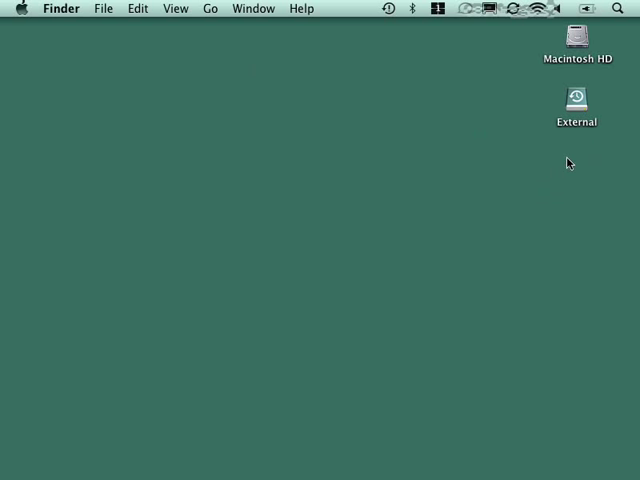
pyautogui.moveTo(533, 231)
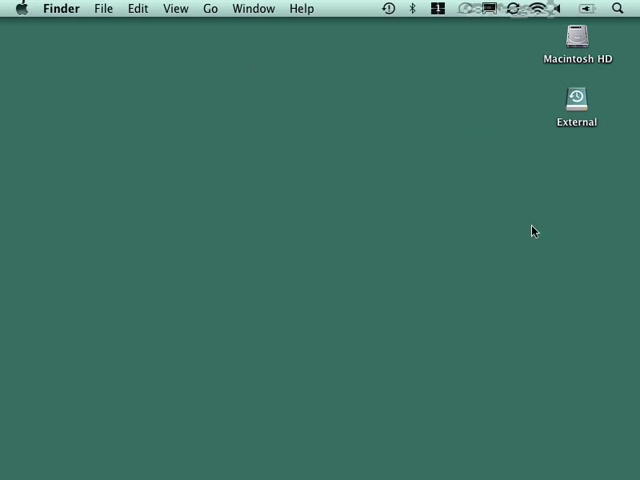
pyautogui.moveTo(535, 232)
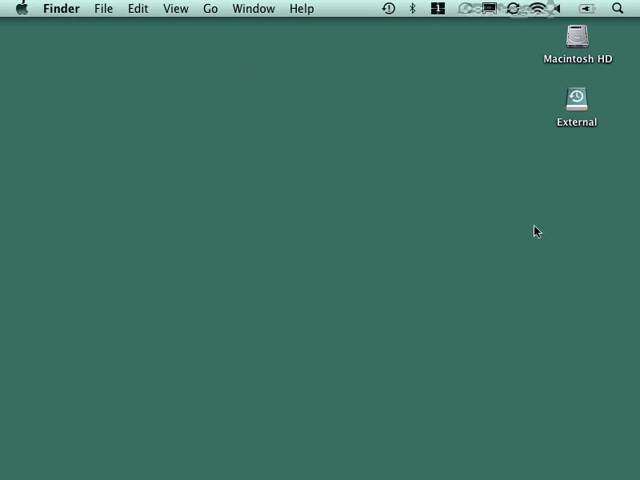
pyautogui.moveTo(503, 308)
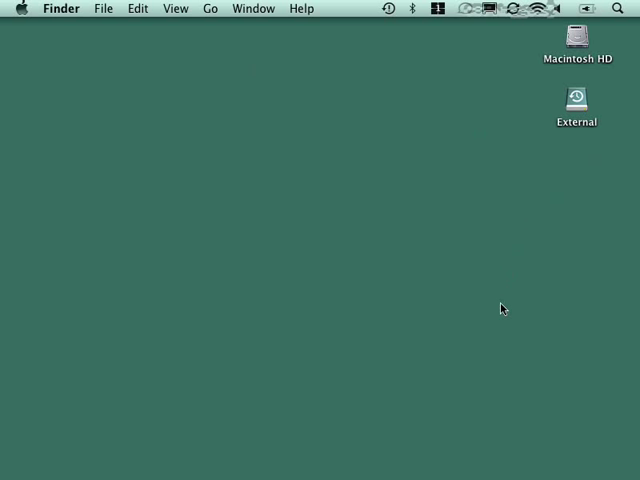
pyautogui.moveTo(558, 323)
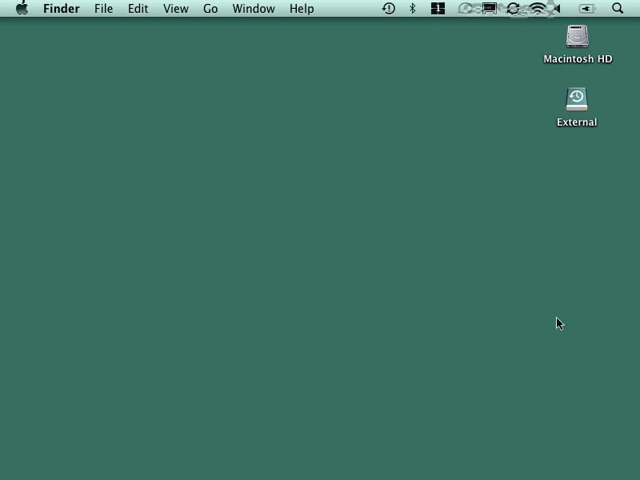